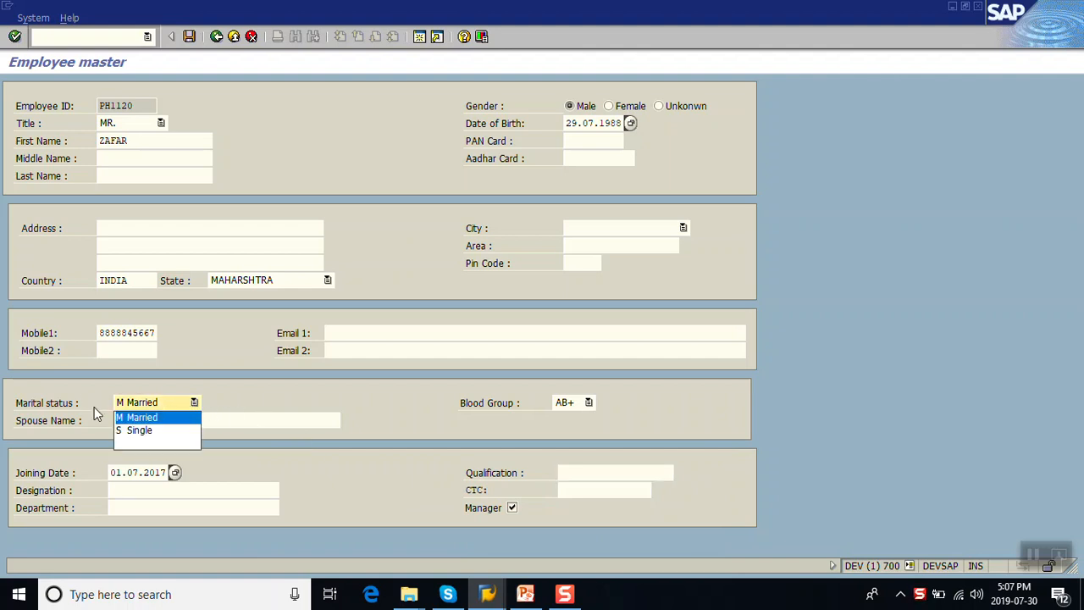
Keep Married in the test run, then exit back to the ABAP Editor start screen
left_click(139, 429)
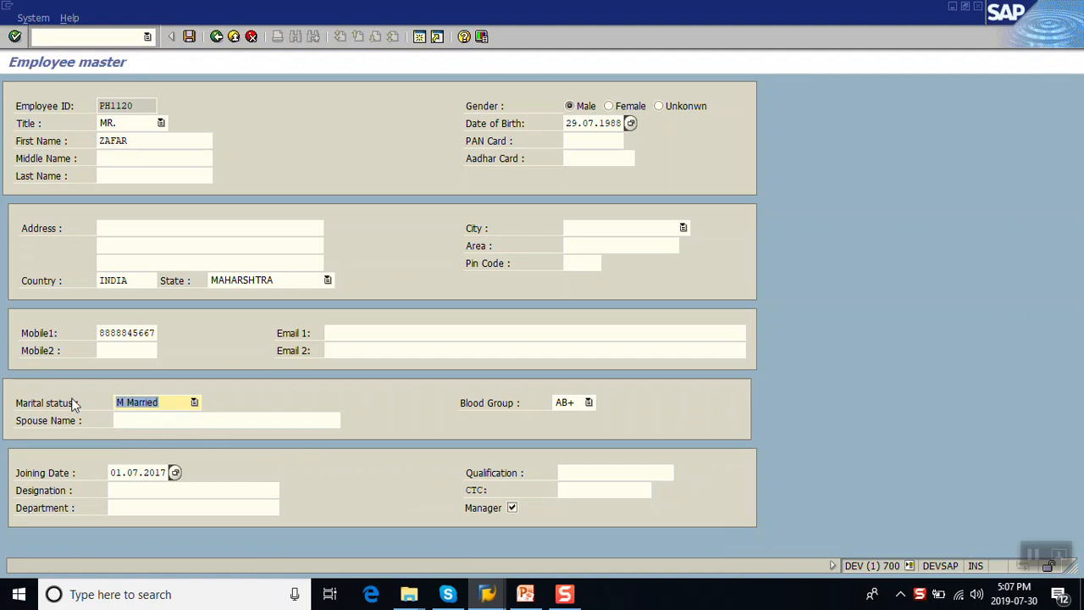
mouse_move(68, 428)
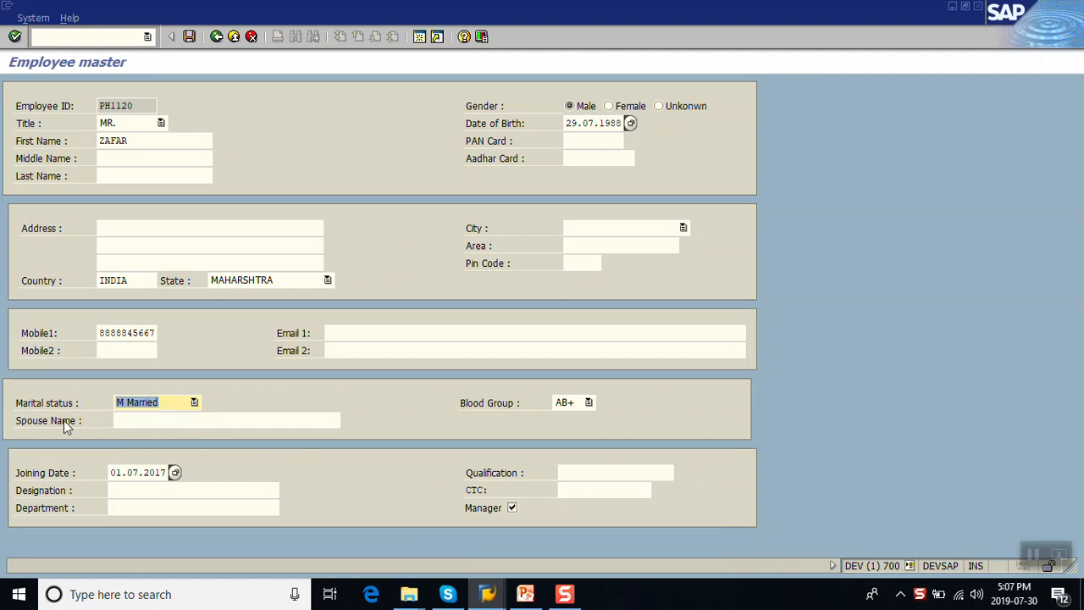
left_click(226, 420)
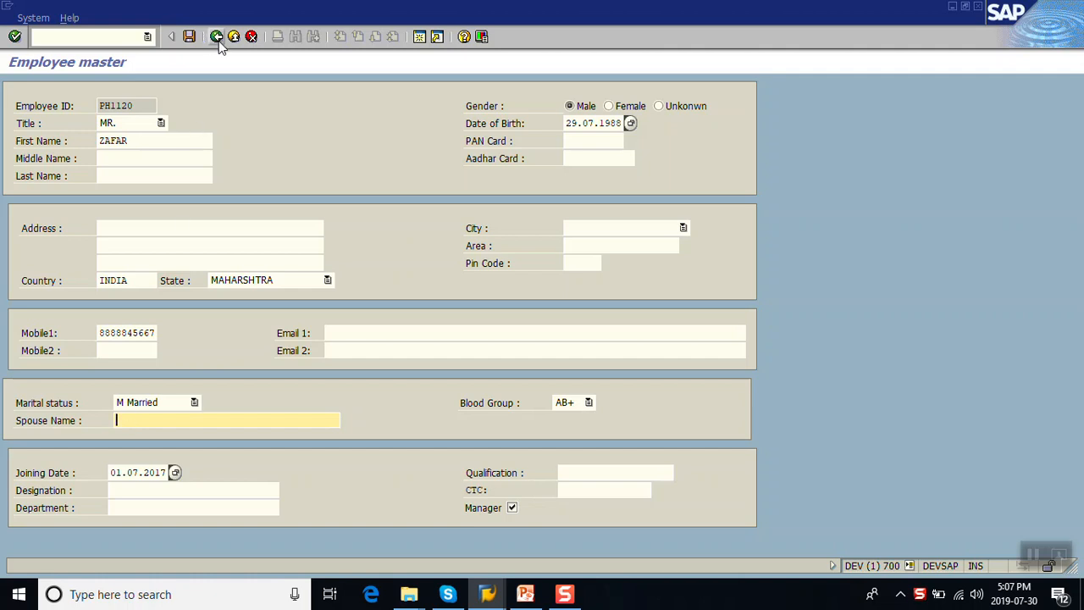
left_click(216, 36)
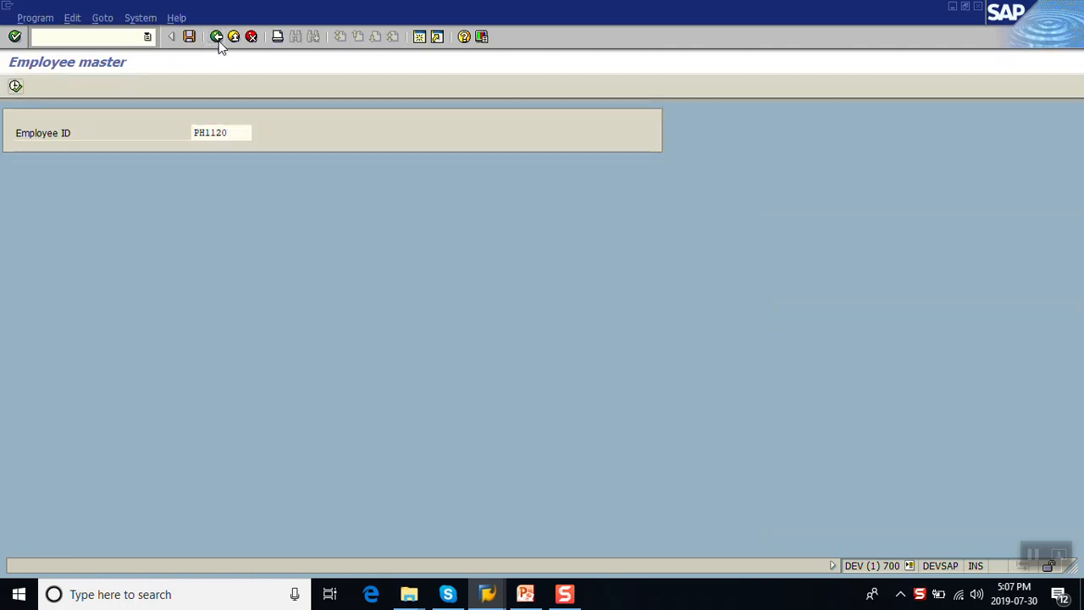
left_click(216, 37)
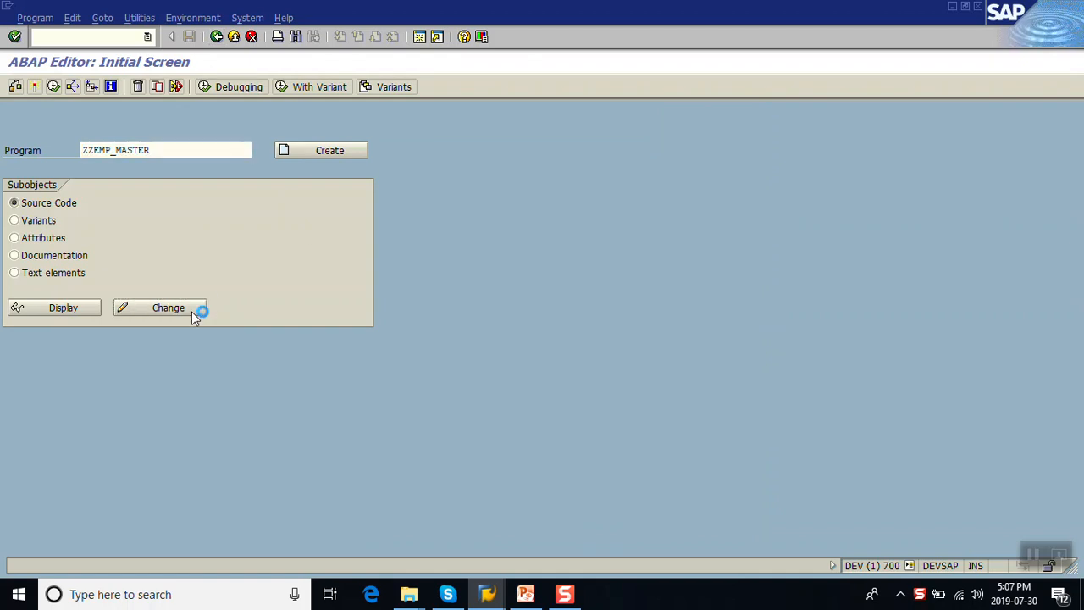
Open ZZEMP_MASTER in change mode and open screen 0100 from the Screens list
left_click(167, 308)
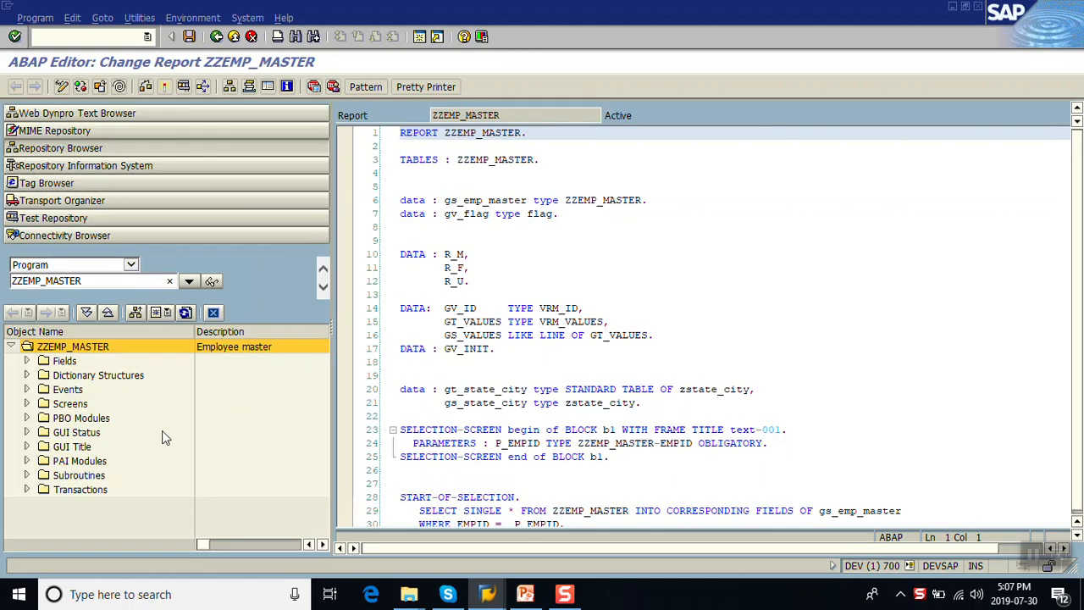
left_click(27, 403)
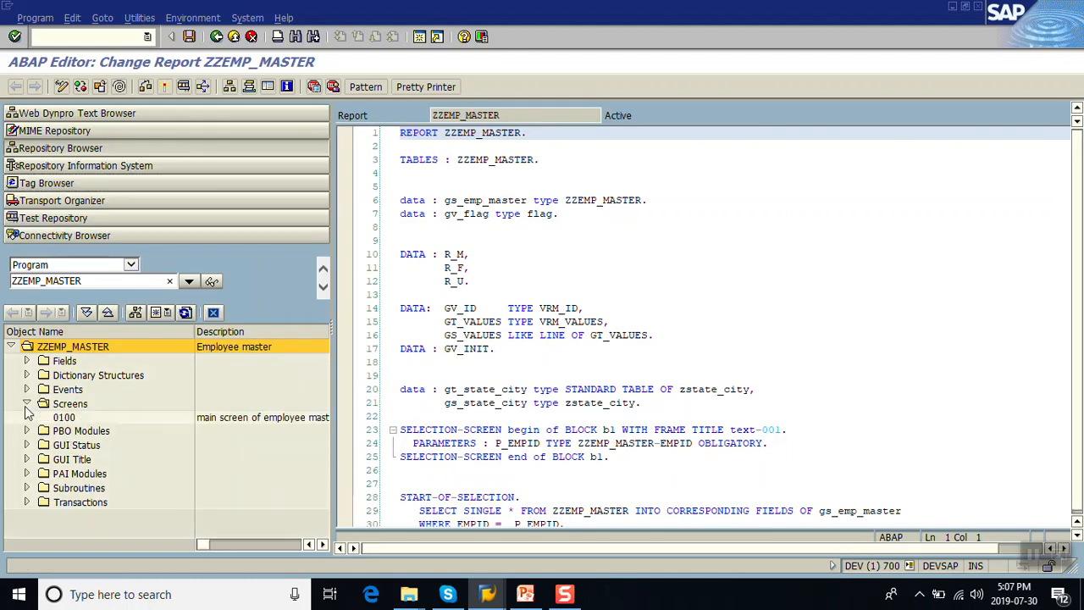
double_click(63, 416)
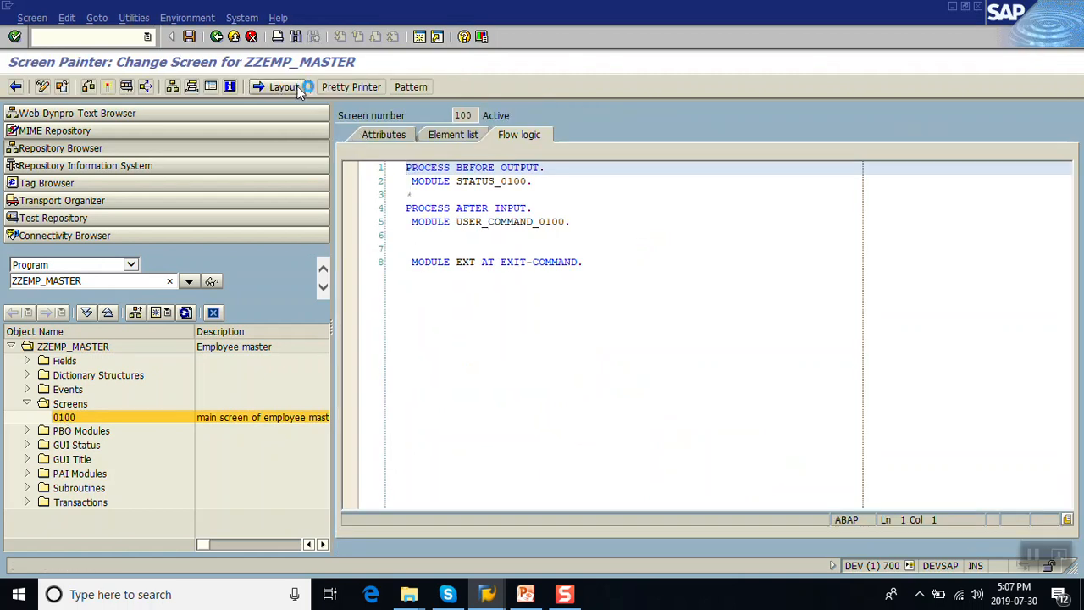
In the graphical layout, enter HD1 as the Spouse Name label's first modification group
left_click(284, 86)
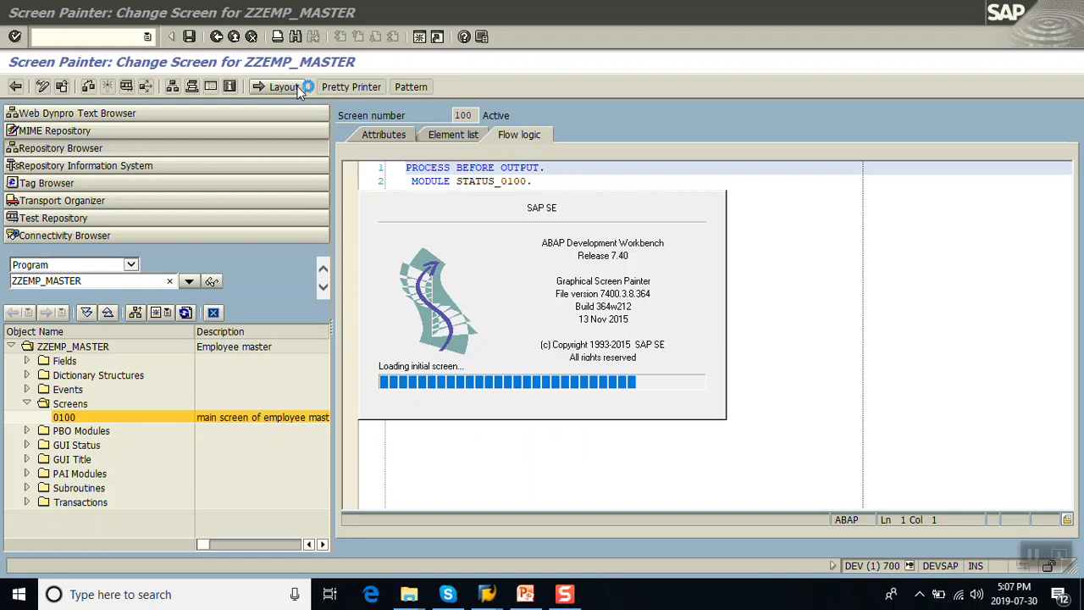
left_click(284, 87)
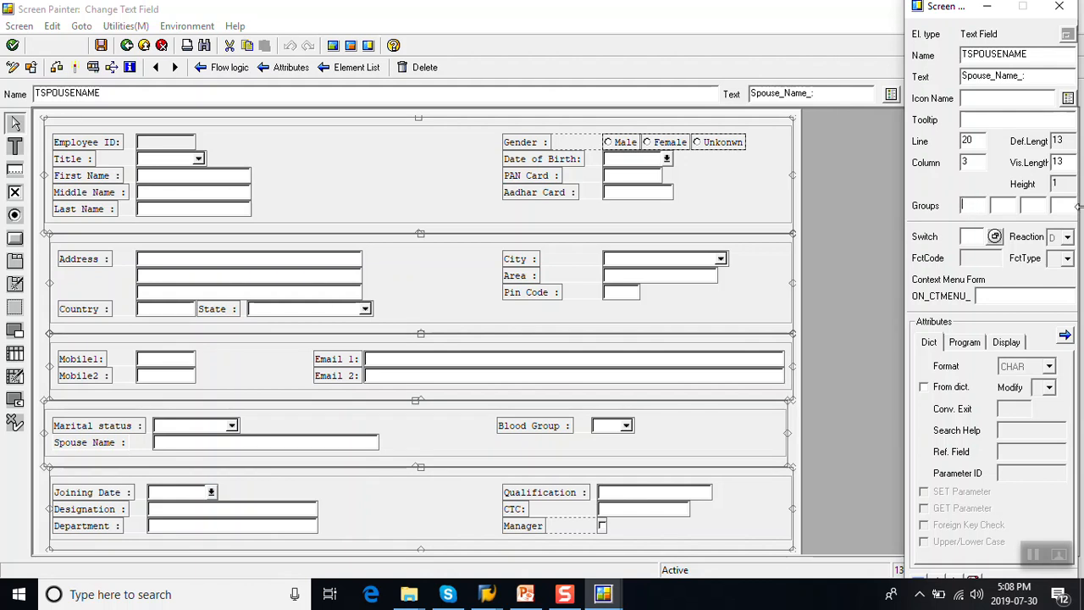
type("HD")
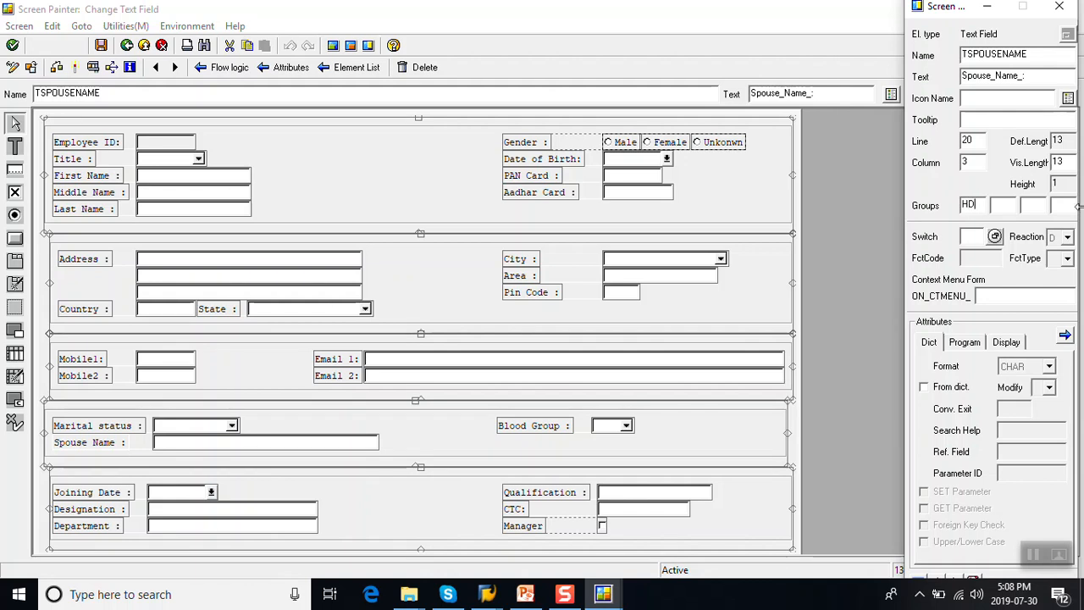
type("1")
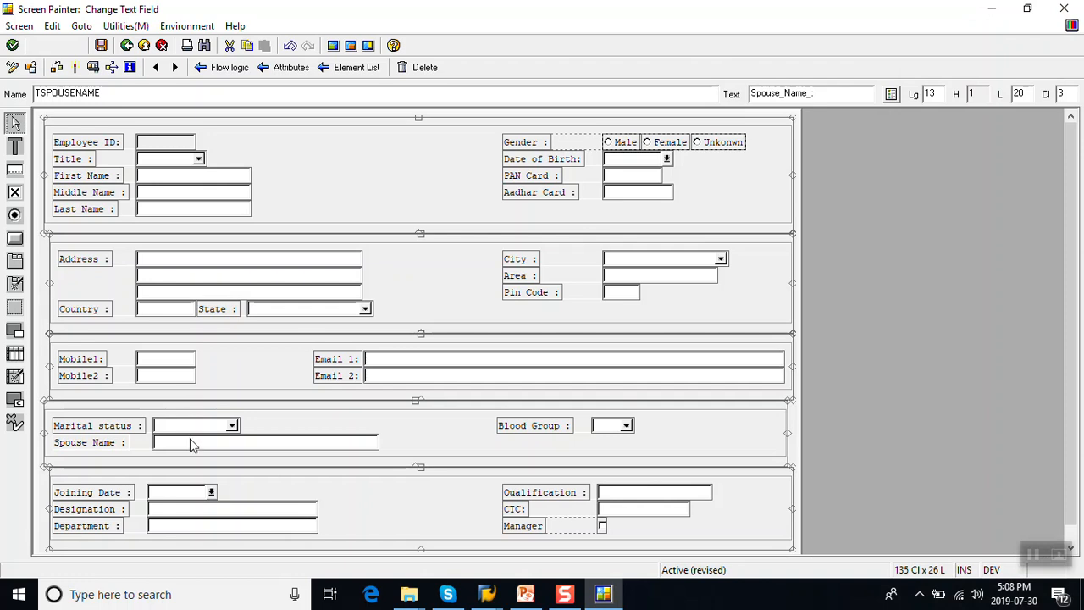
Enter HD1 in the Groups attribute of the Spouse Name input field
double_click(266, 441)
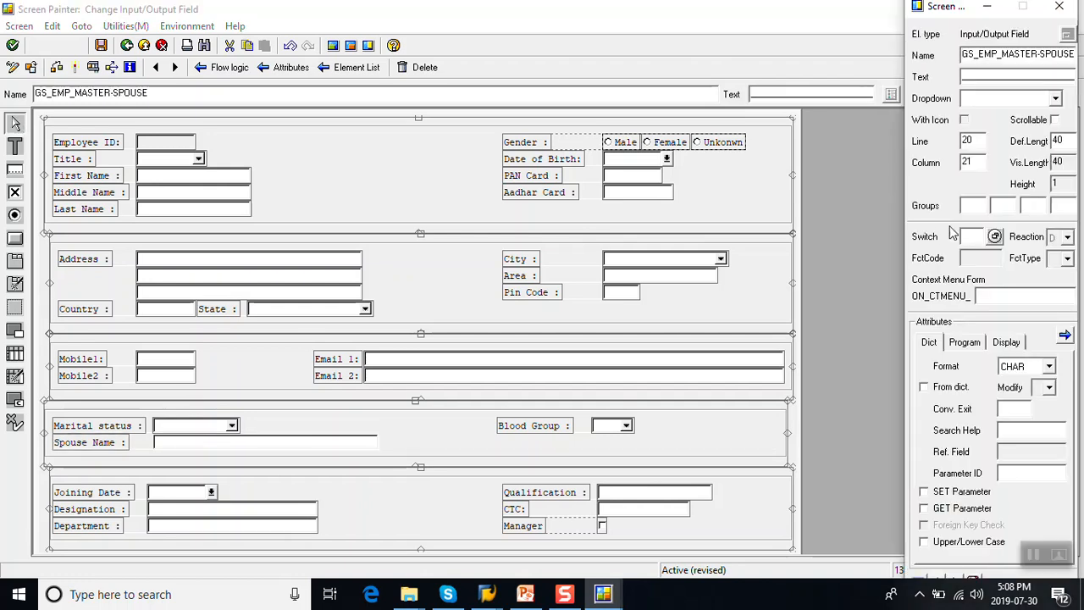
type("H")
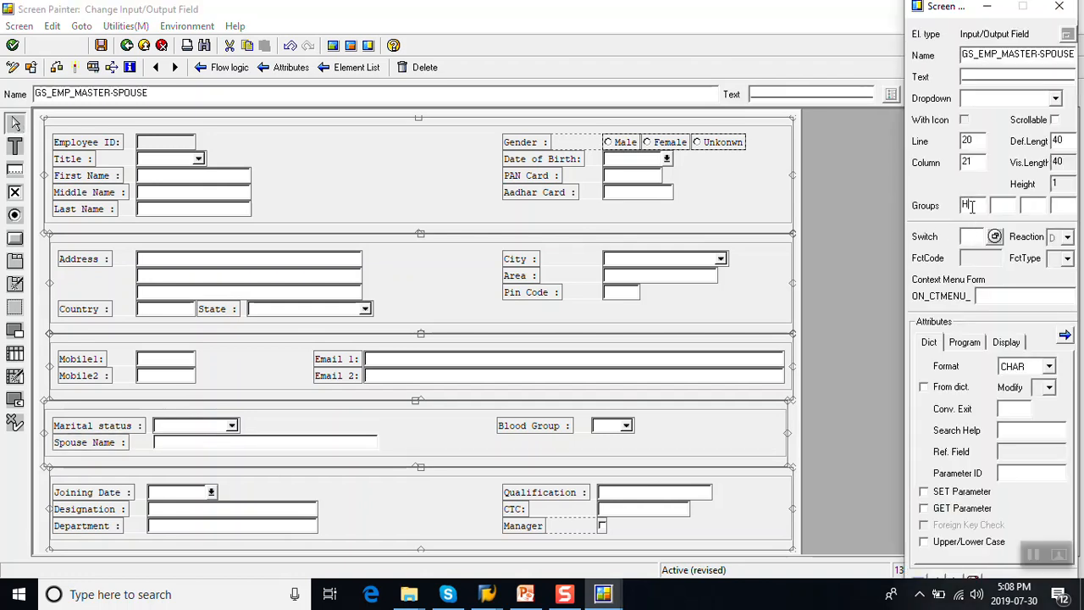
type("HD1")
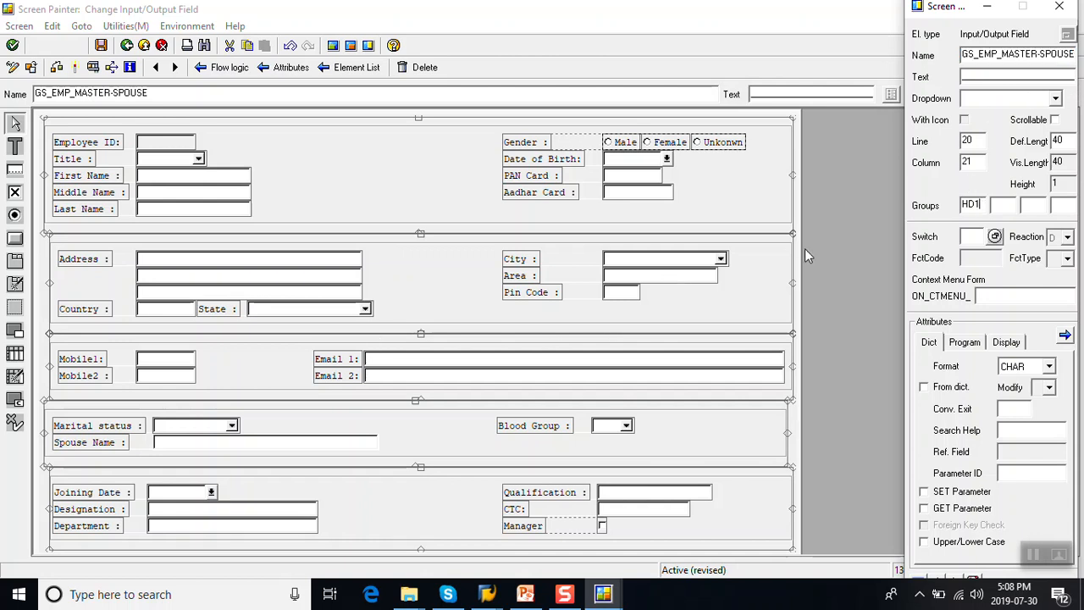
mouse_move(976, 221)
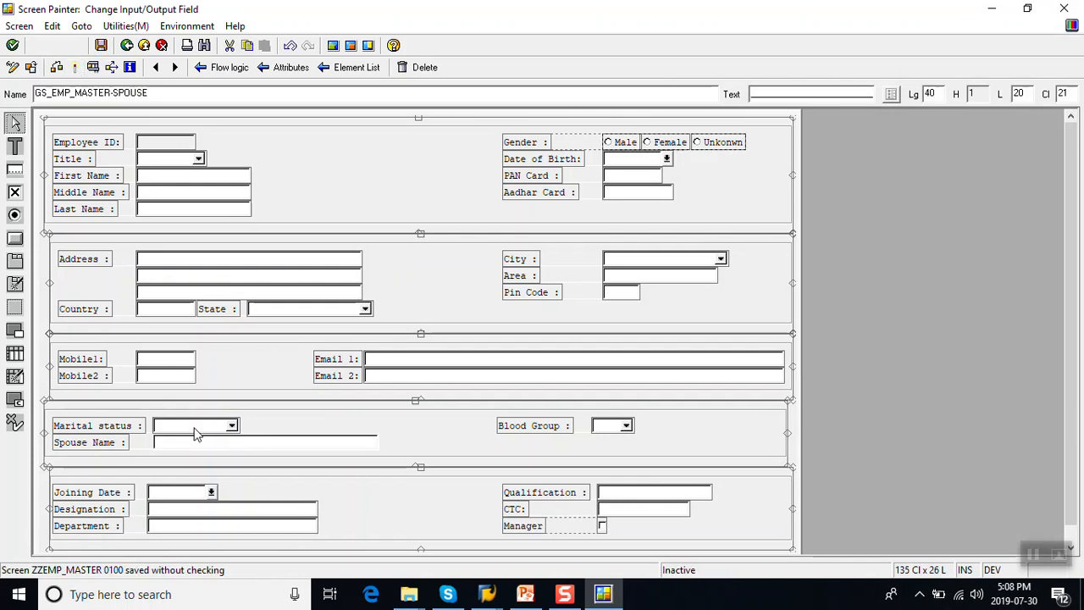
Enter STATUS as the Marital status dropdown's function code
double_click(195, 425)
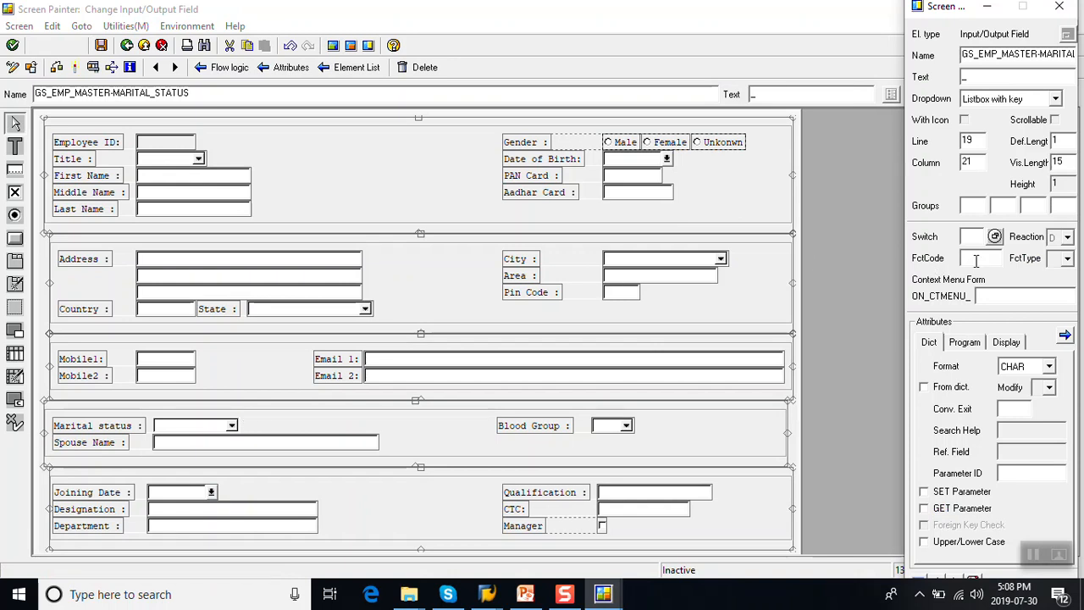
type("STATUS_0100.")
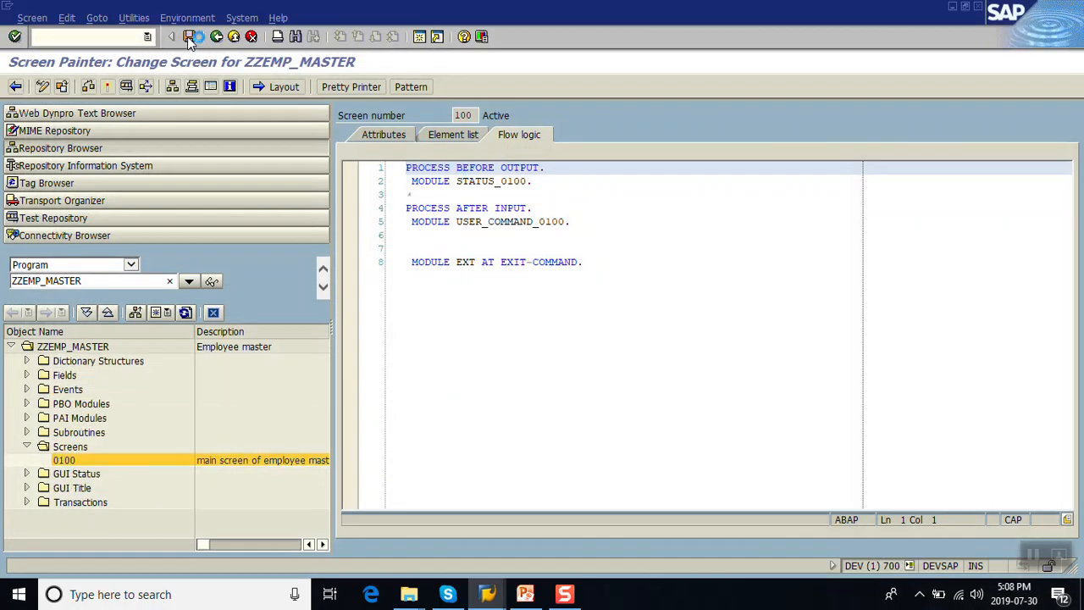
Save and activate screen 0100, then jump into the STATUS_0100 PBO module source
left_click(188, 36)
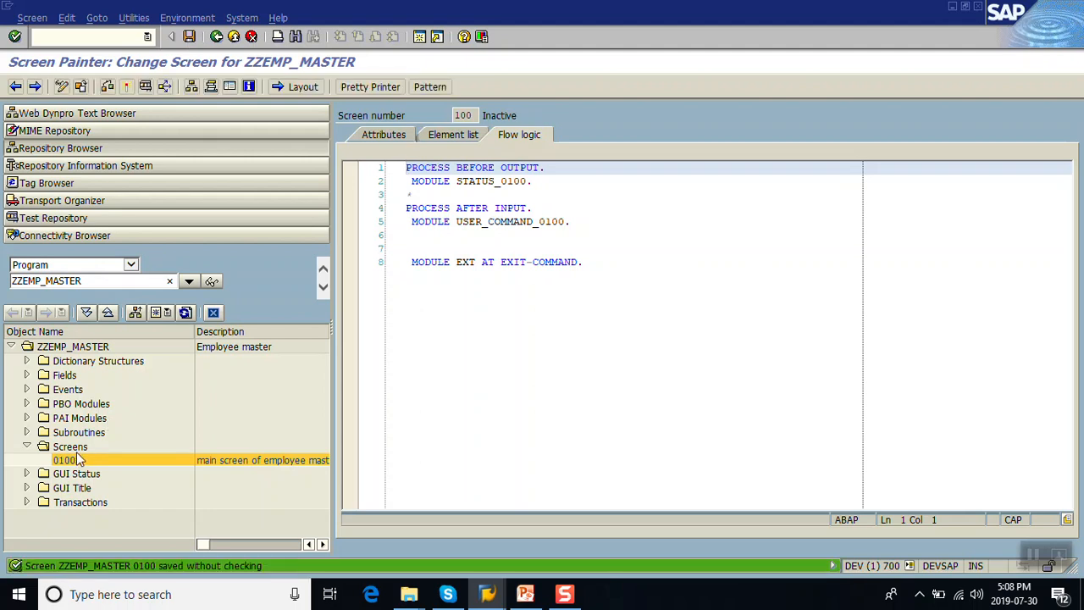
right_click(63, 460)
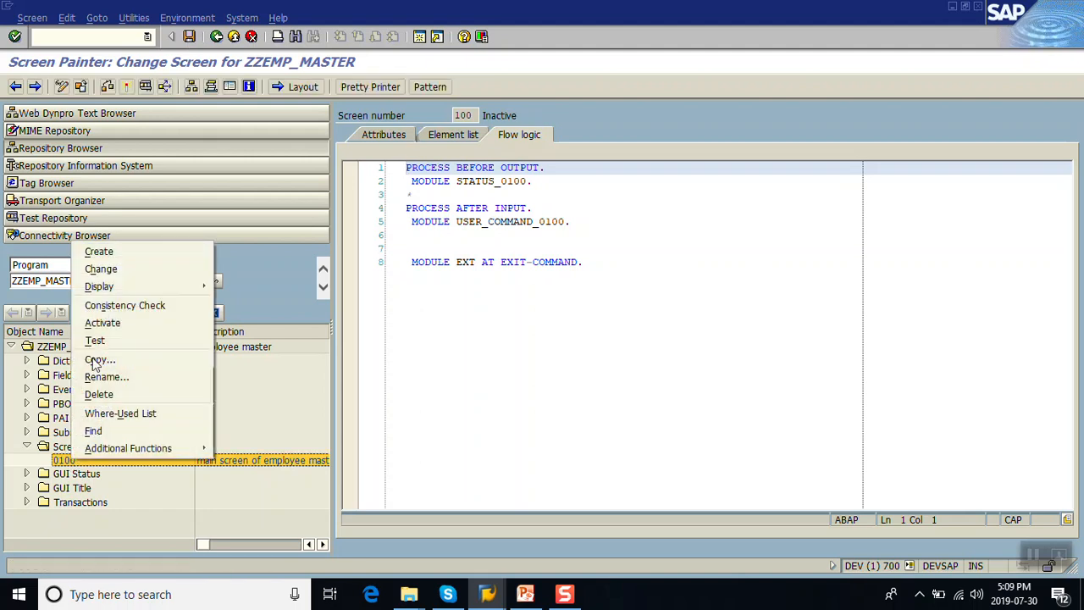
left_click(101, 323)
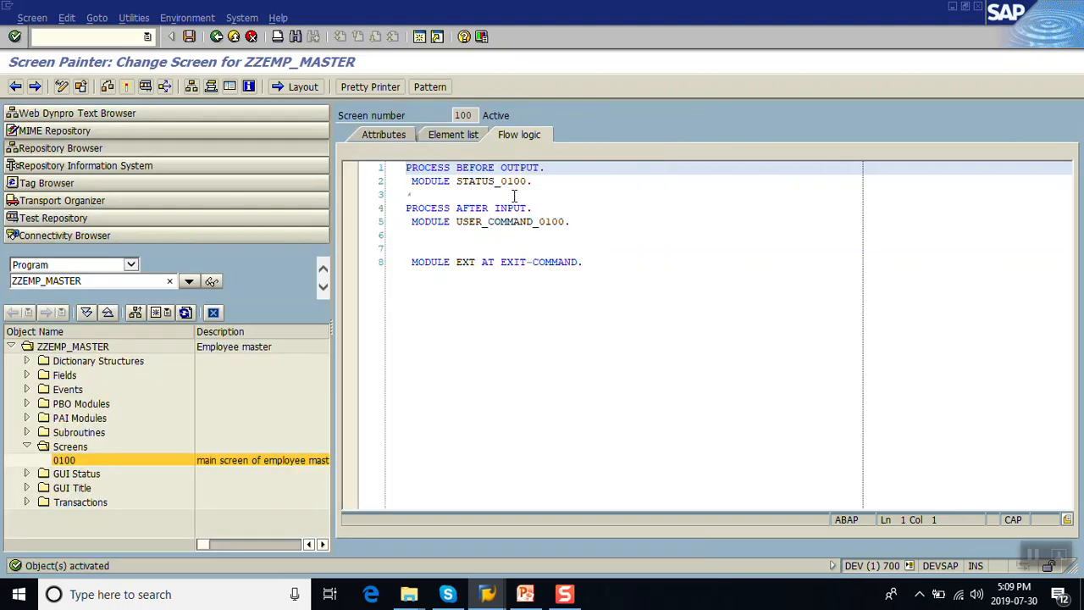
left_click(487, 181)
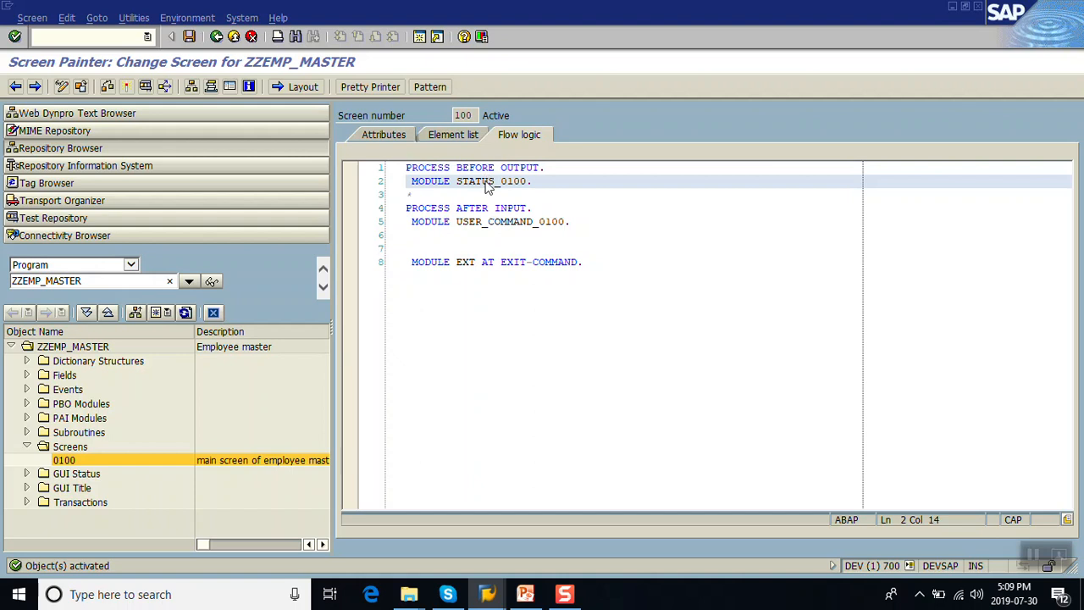
double_click(474, 181)
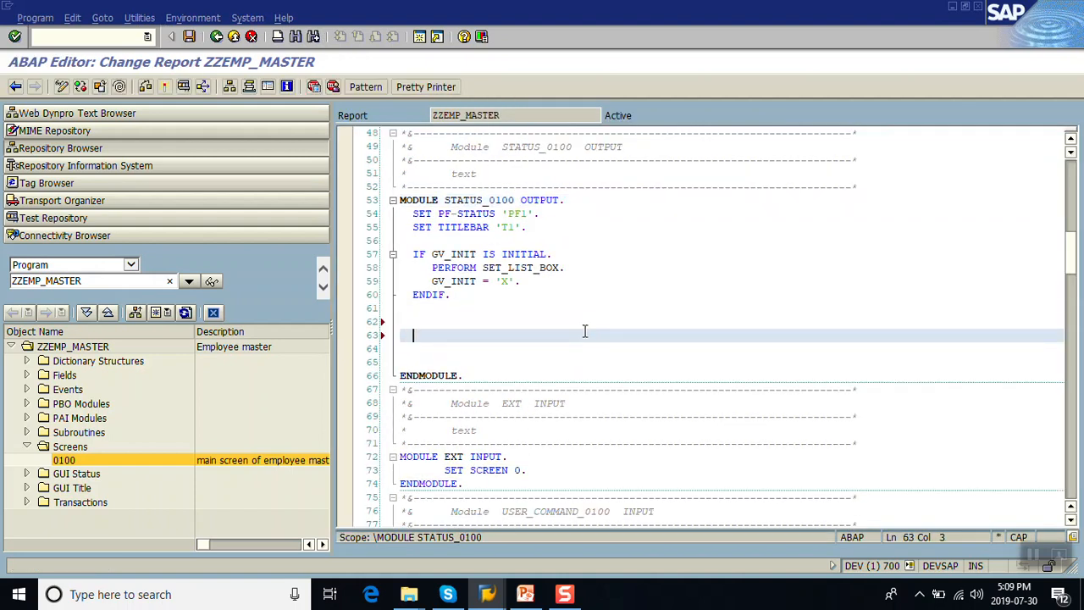
Add an IF block checking GS_EMP_MASTER marital status NE 'M', closed with ENDIF
type("IF GS_")
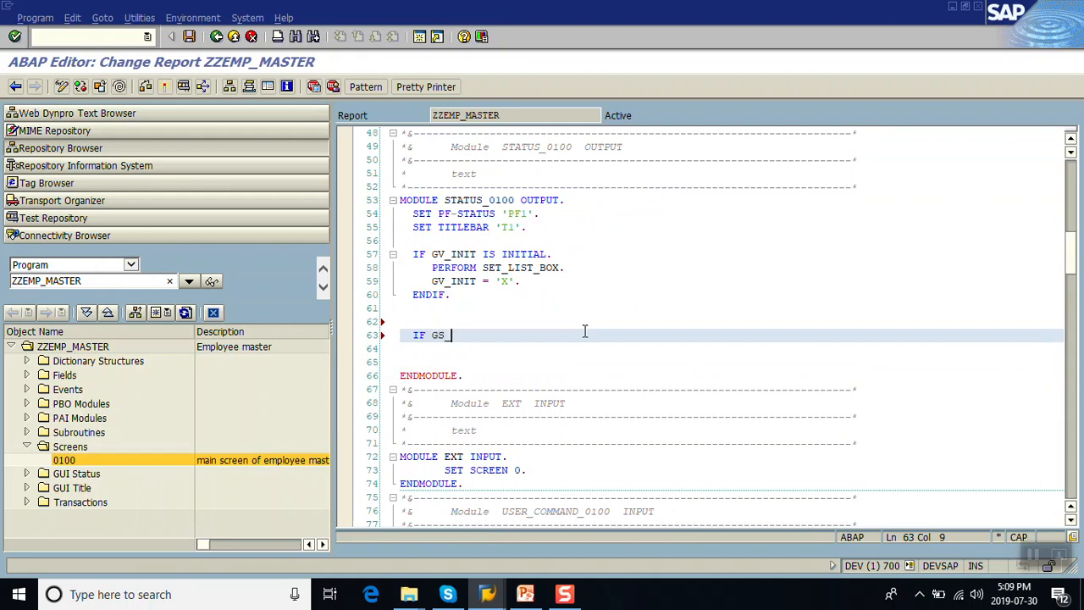
type("EMP_MASTER-MARITAL_STATUS = '")
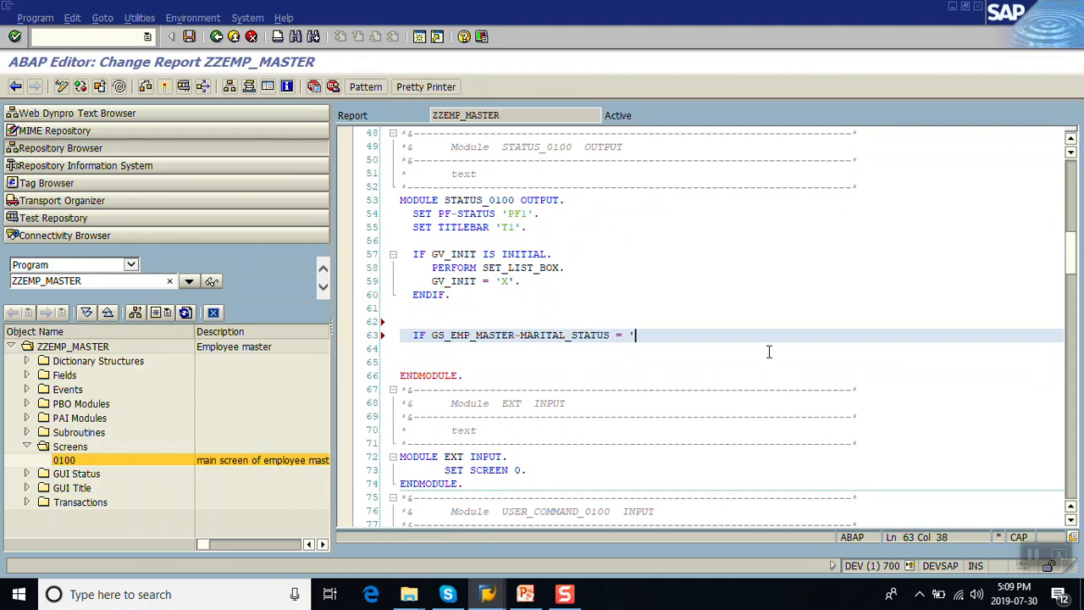
type("M'.")
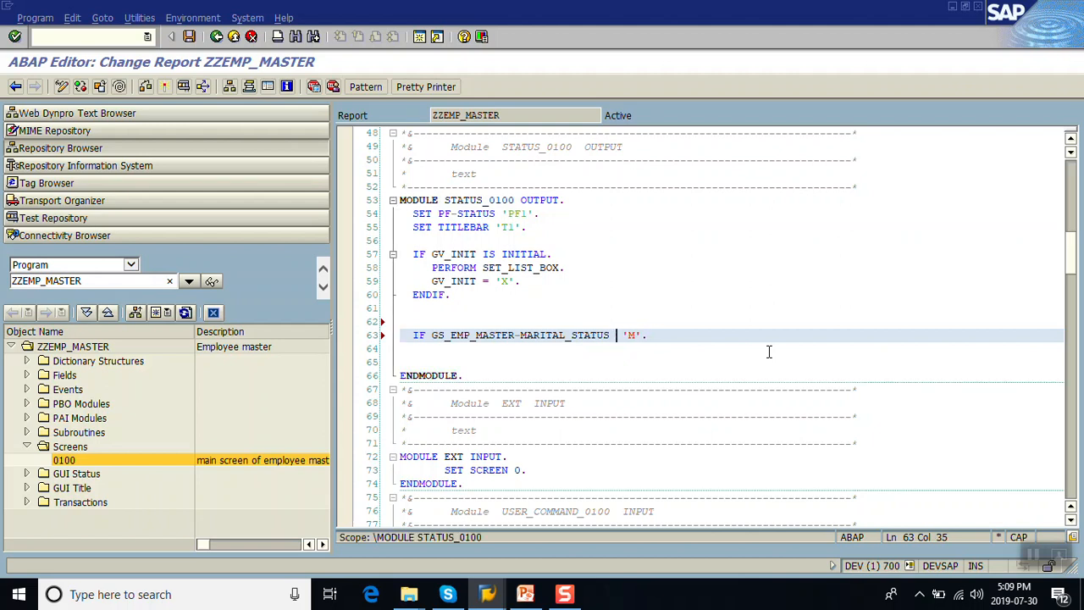
type("NE")
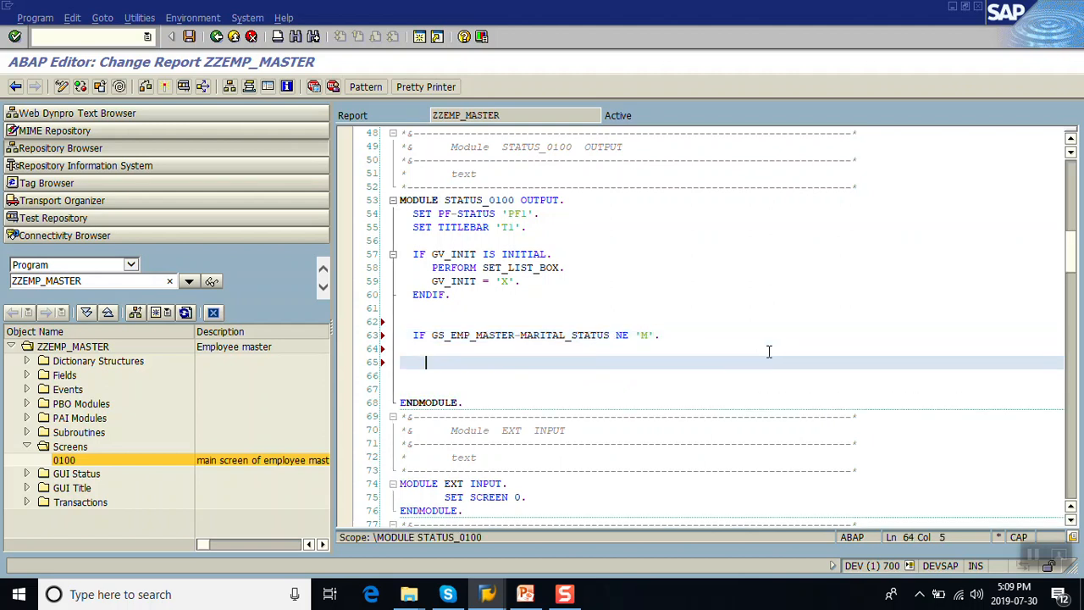
type("ENDIF.")
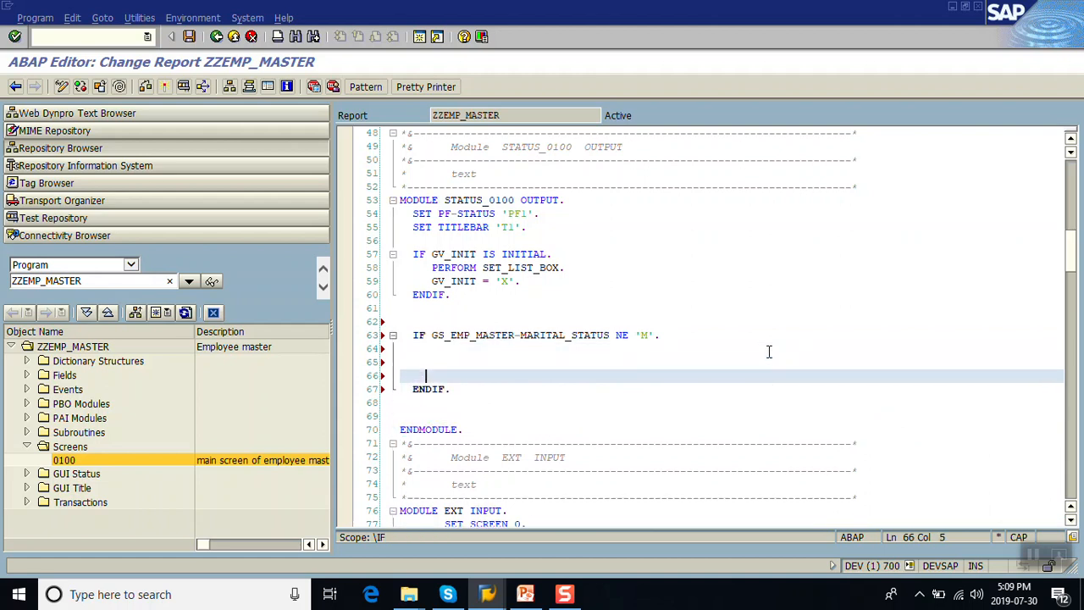
Inside the IF, add LOOP AT SCREEN. … ENDLOOP. and start a SCREEN-GROUP1 line
type("LOOP")
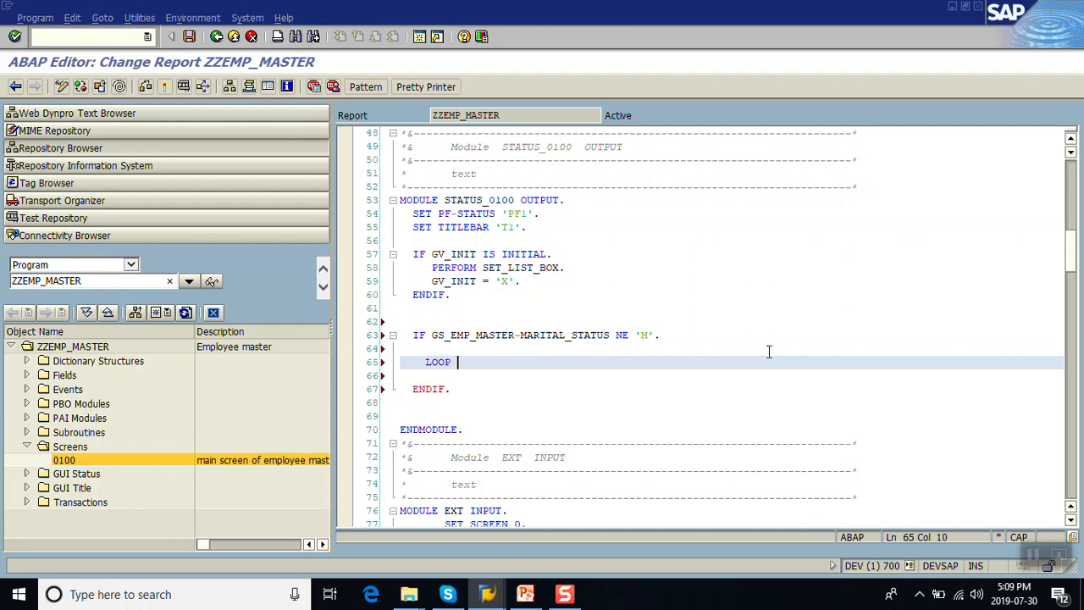
type("AT SCREEN.")
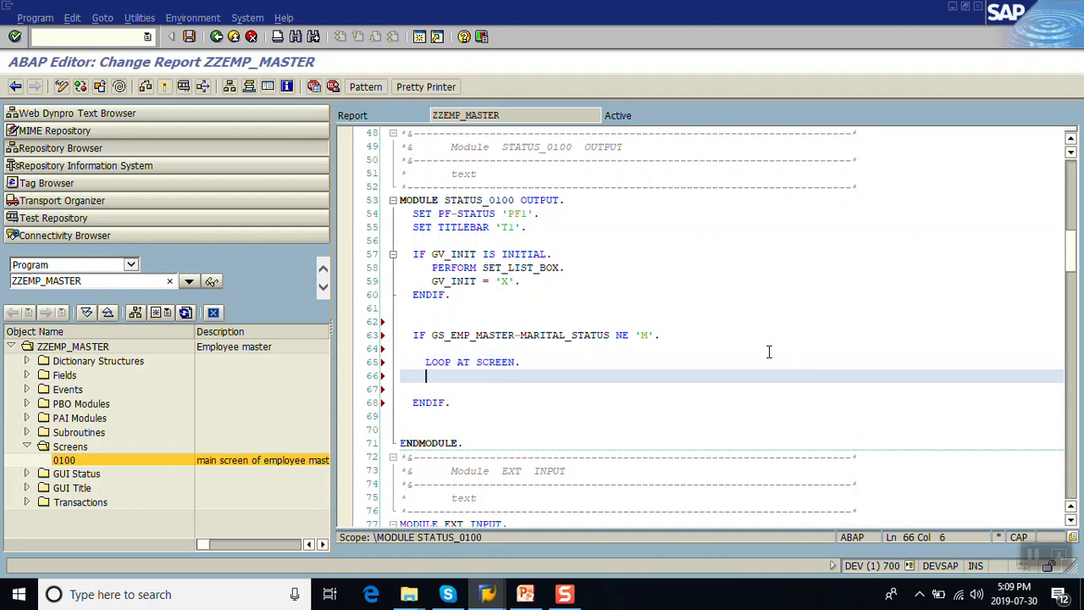
type("ENDLOOP.")
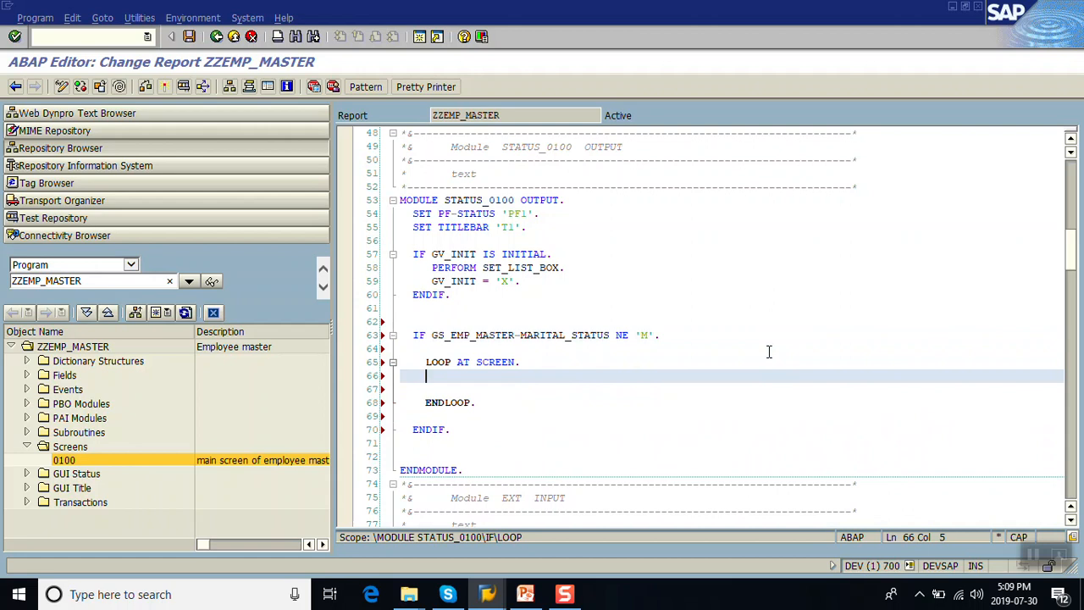
type("SCREEN-GROUP1")
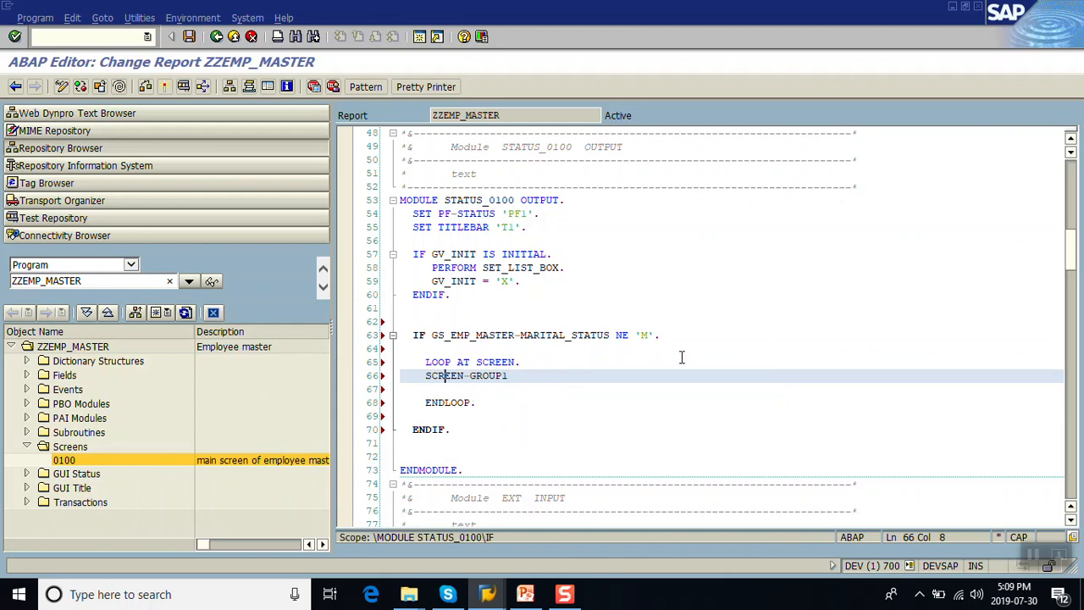
Add IF SCREEN-GROUP1 = 'HD1' with SCREEN-INPUT = 0 and MODIFY SCREEN
type("IF")
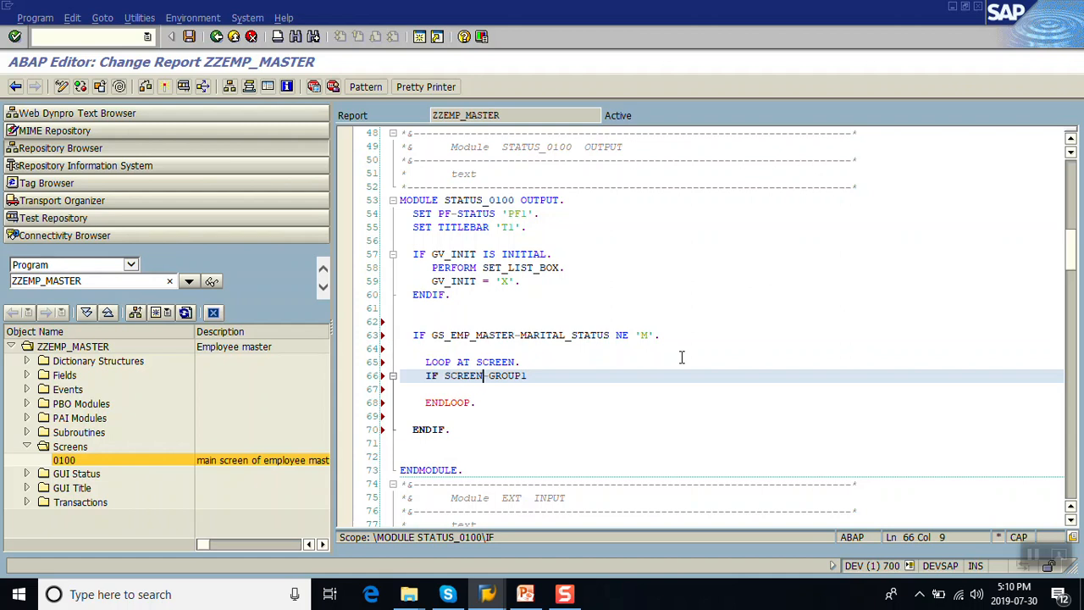
type("= ''")
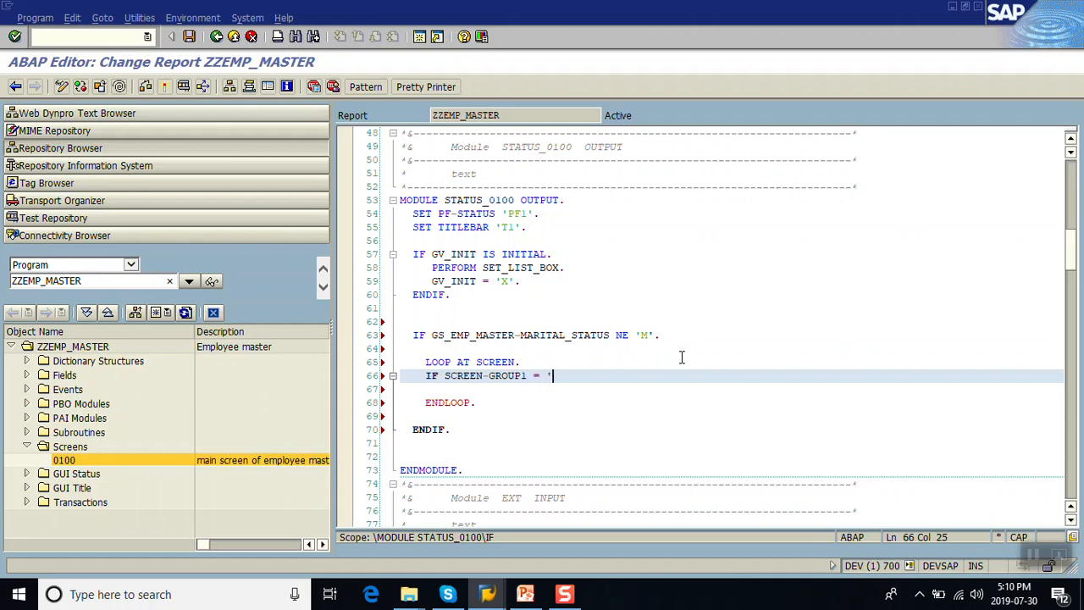
type("HD1'.")
left_click(731, 389)
type("ENDIF.")
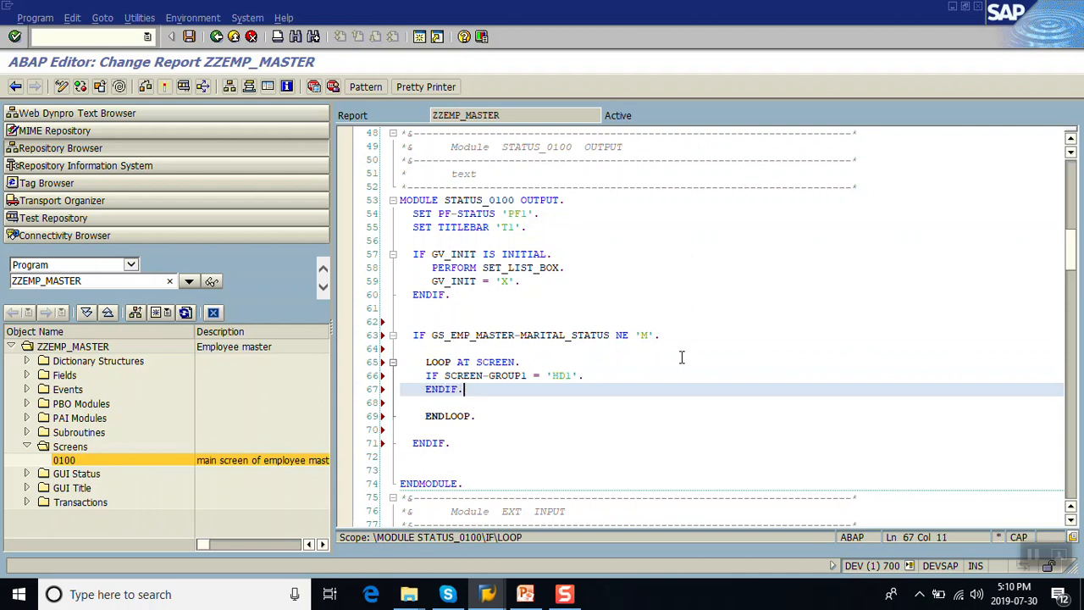
key("Enter")
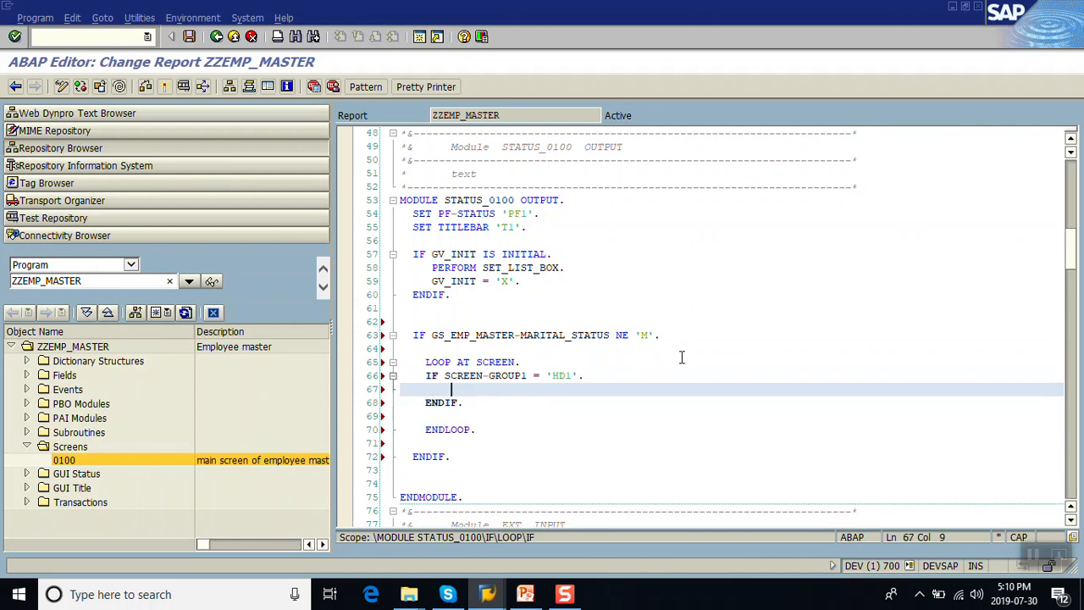
type("SCREEN-")
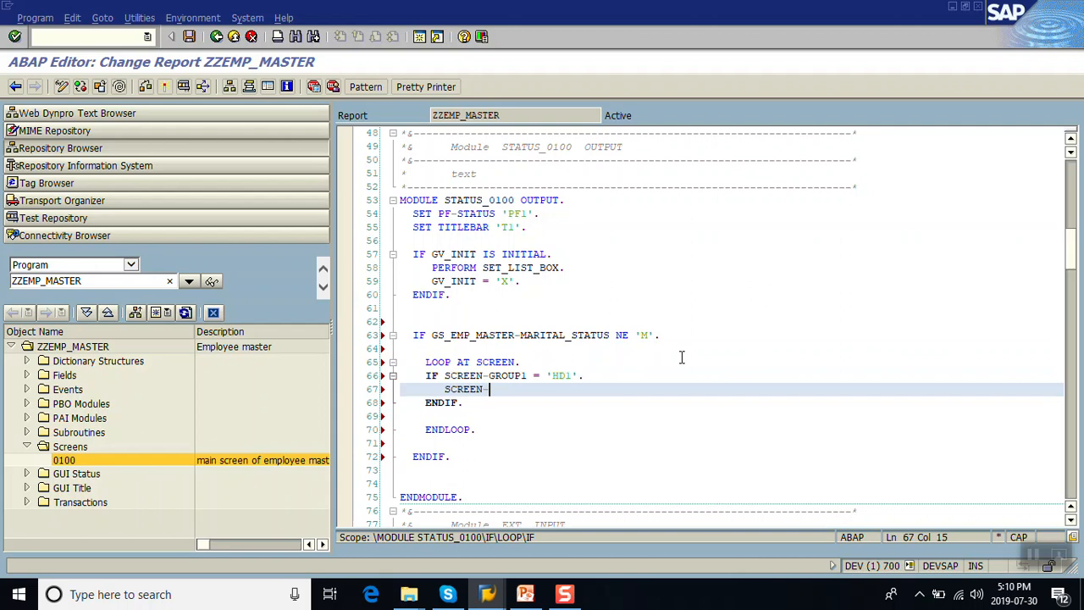
type("INPUT  = '")
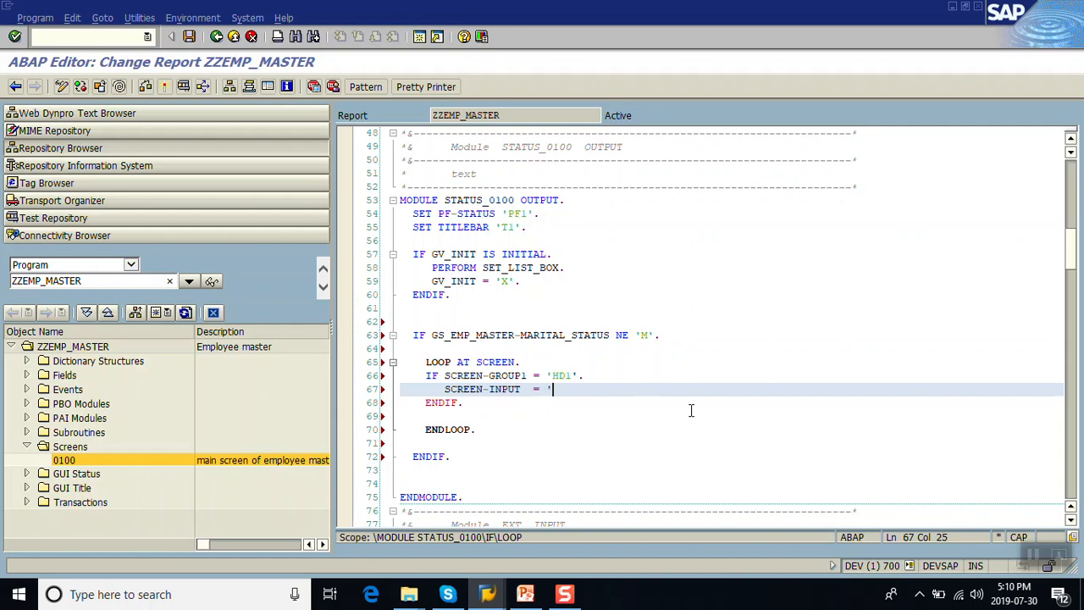
type("0.")
type("M")
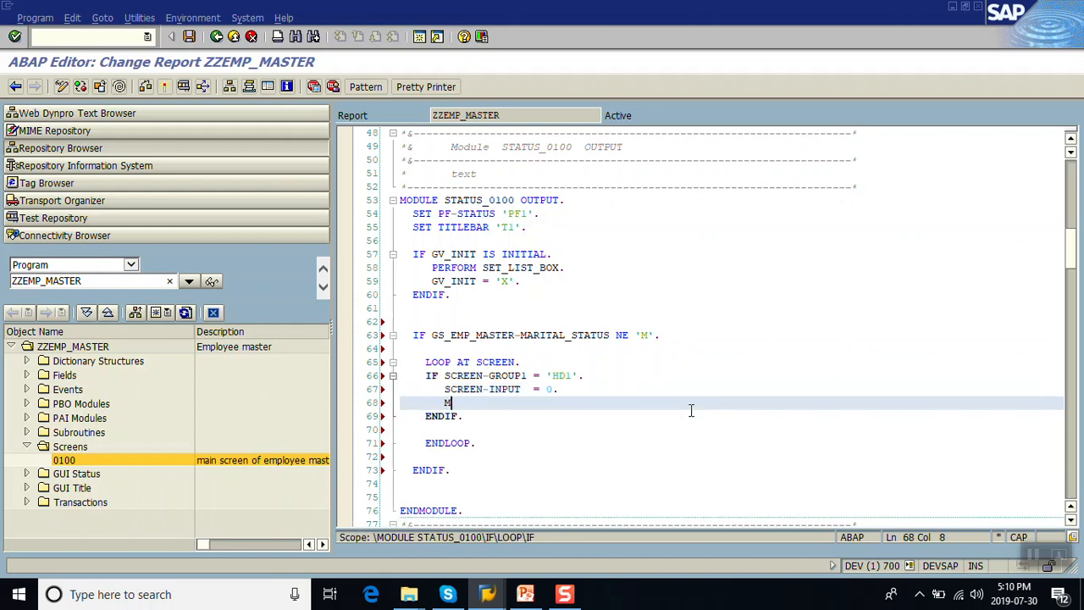
type("ODIFY SCREEN.")
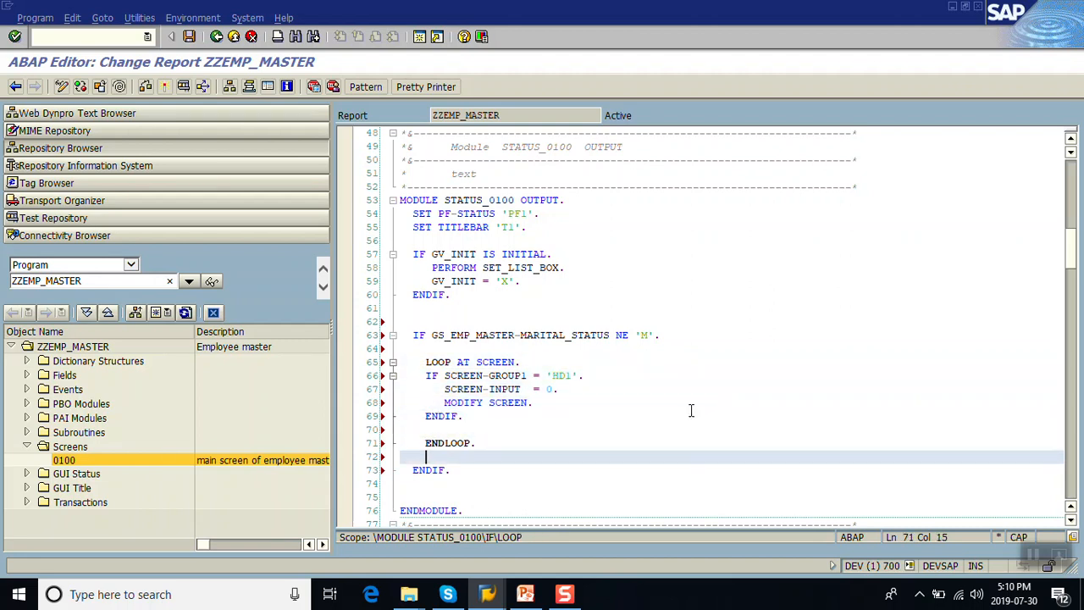
Add CLEAR GS_EMP_MASTER-SPOUSE, using the suggested SPOUSE field name
type("CLEAR :")
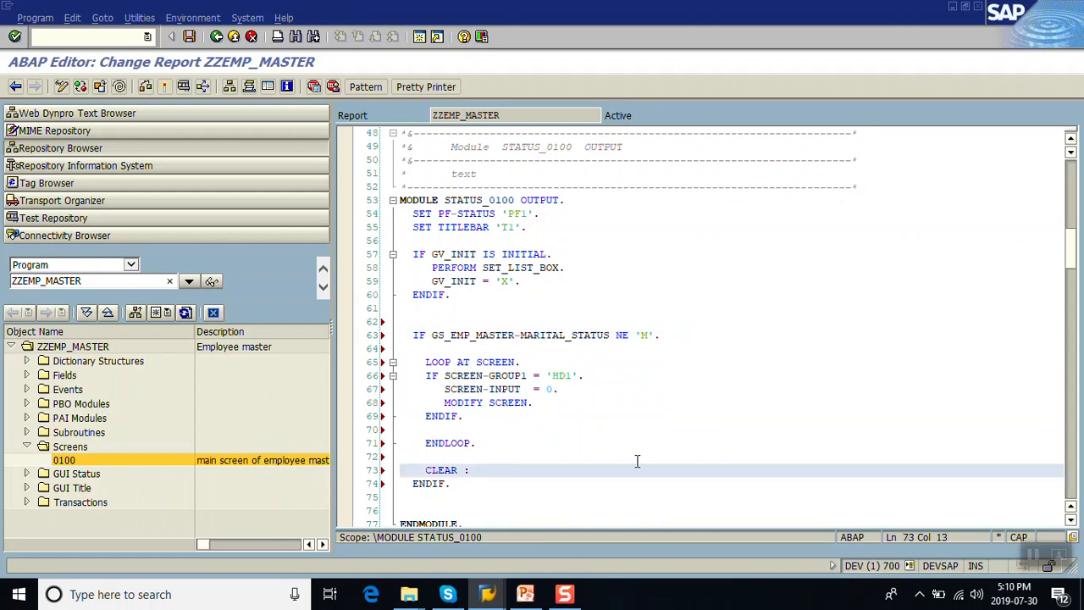
type("GS_EMP_MASTER-MARITAL_SP")
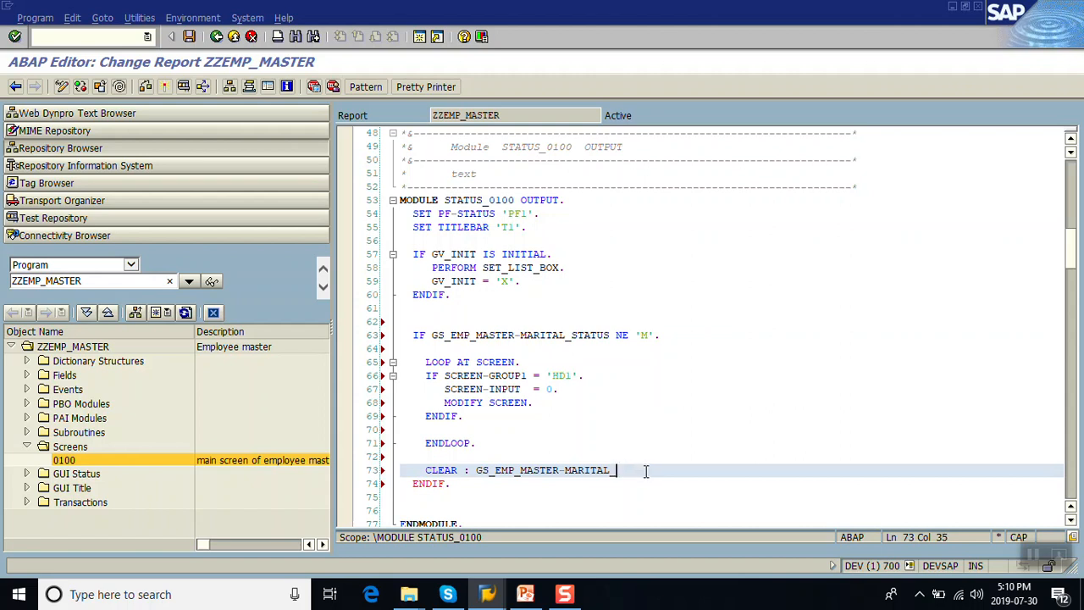
key("BackSpace")
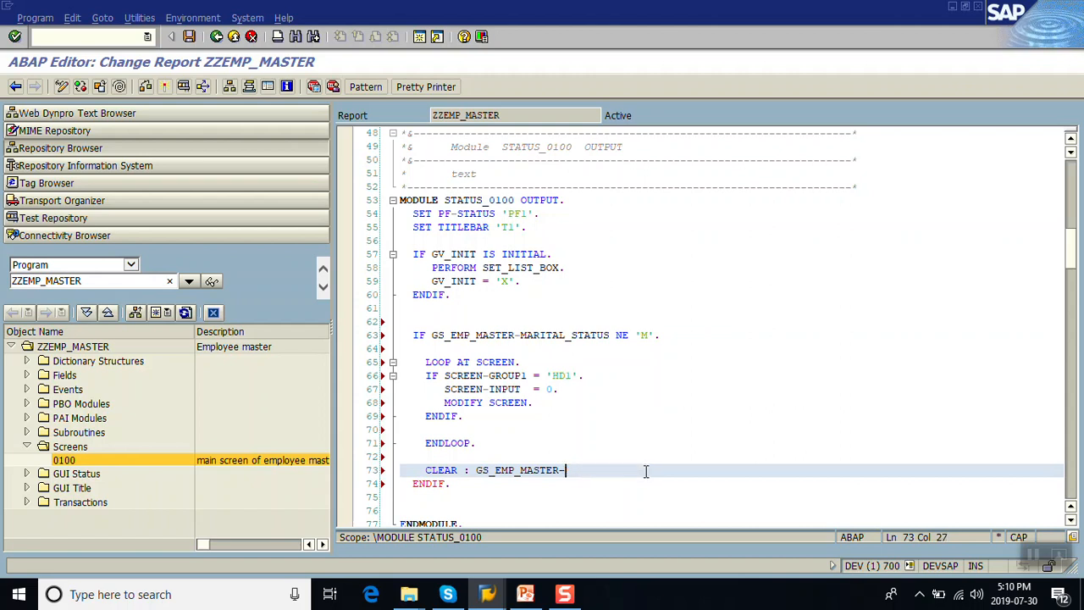
type("SP")
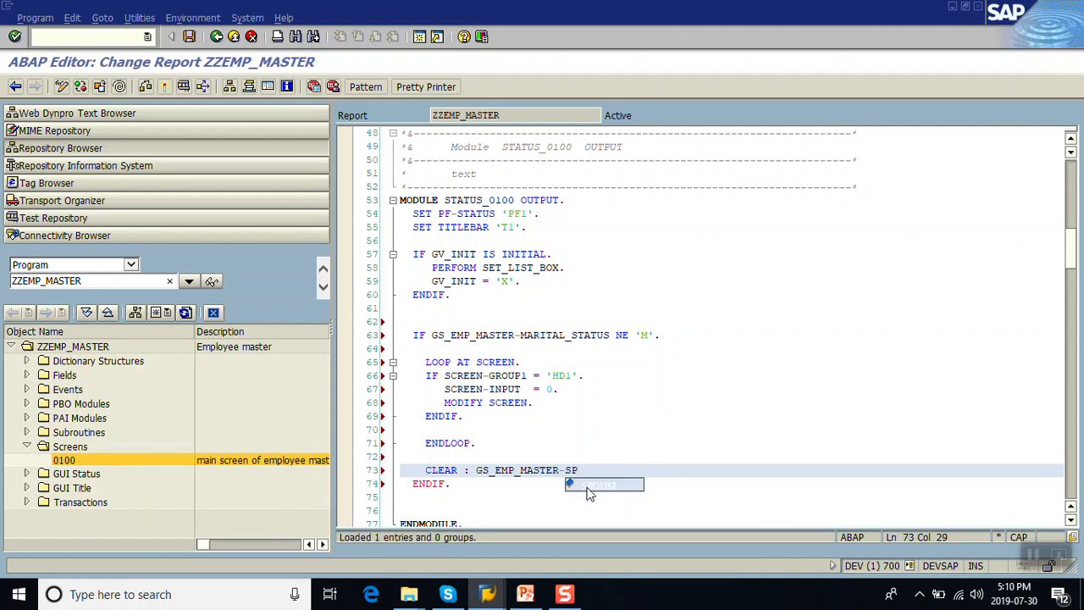
left_click(602, 484)
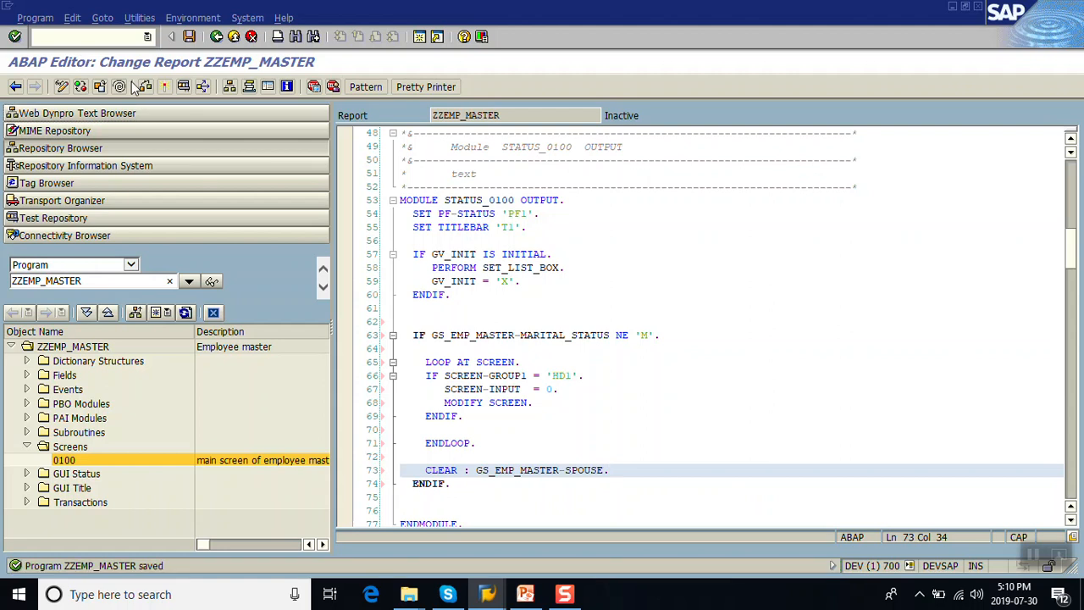
Check ZZEMP_MASTER for syntax errors and activate it
left_click(164, 87)
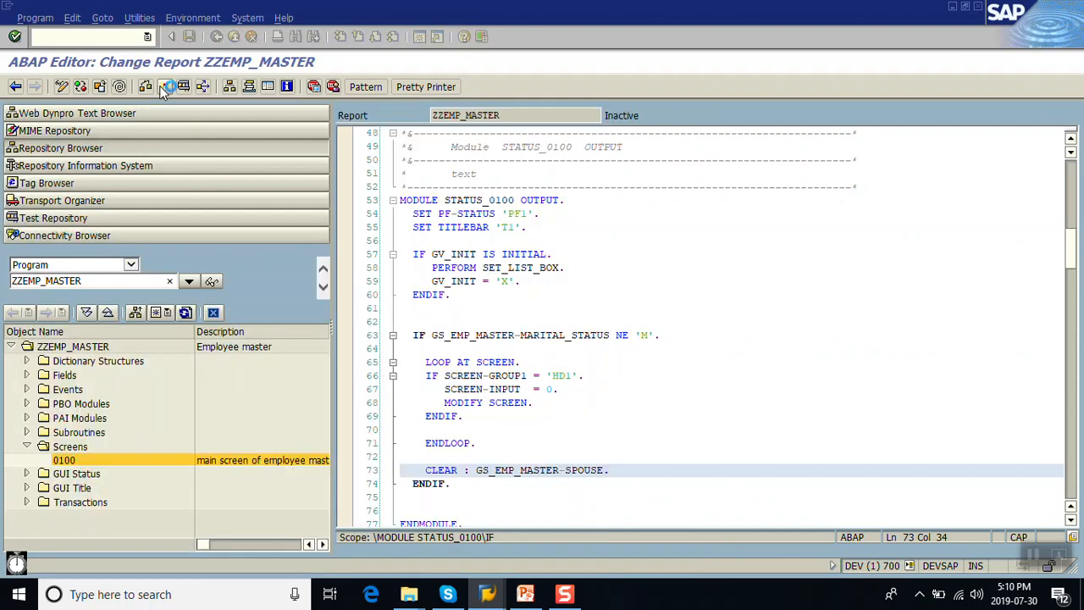
left_click(169, 87)
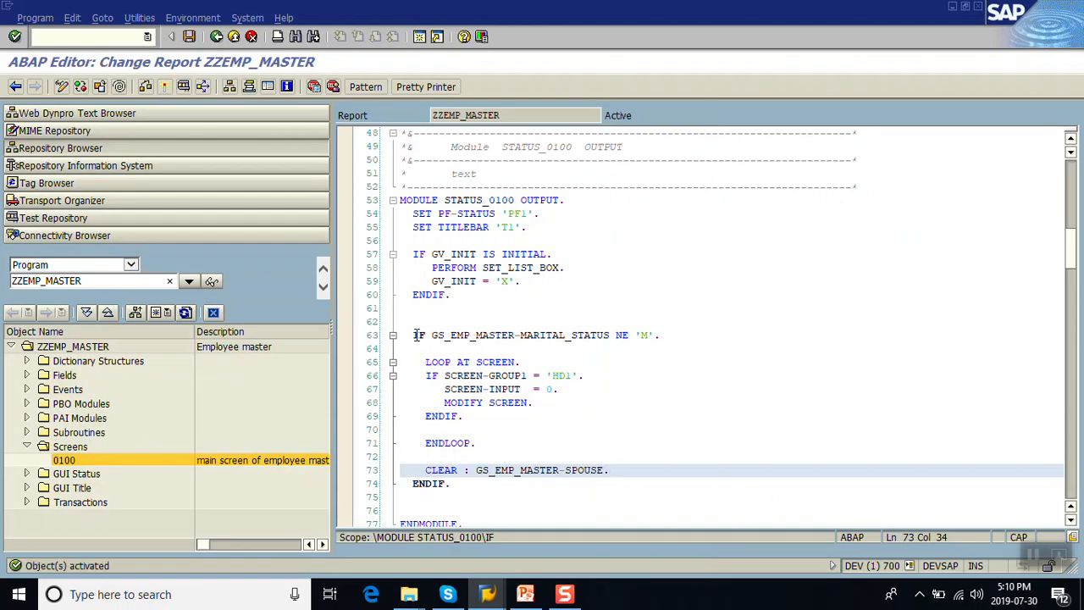
left_click(657, 335)
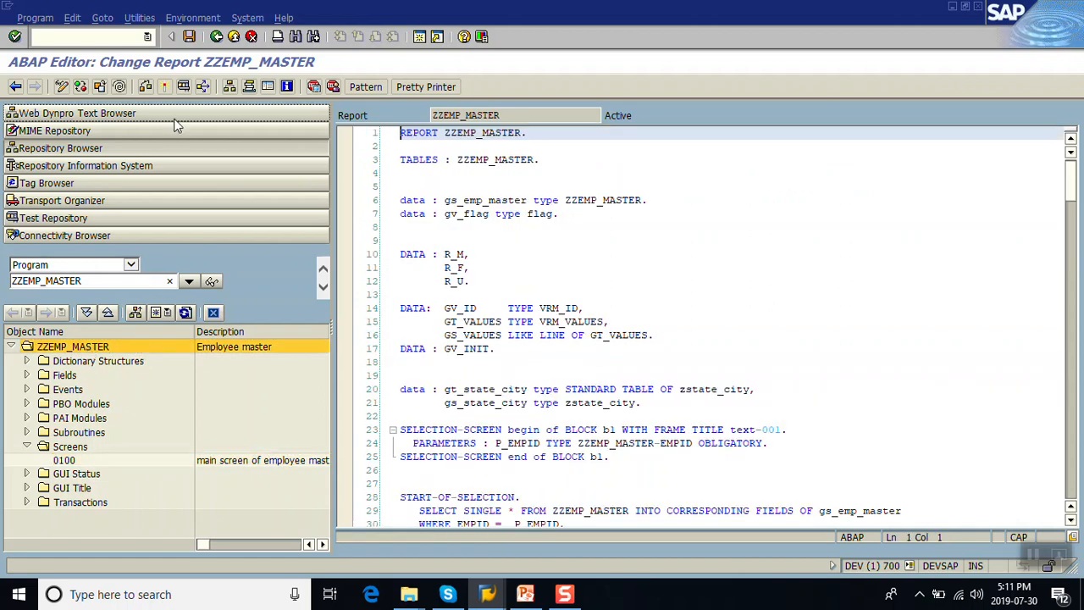
Run with F8, confirm Spouse Name is greyed out for Single, then go back
key("F8")
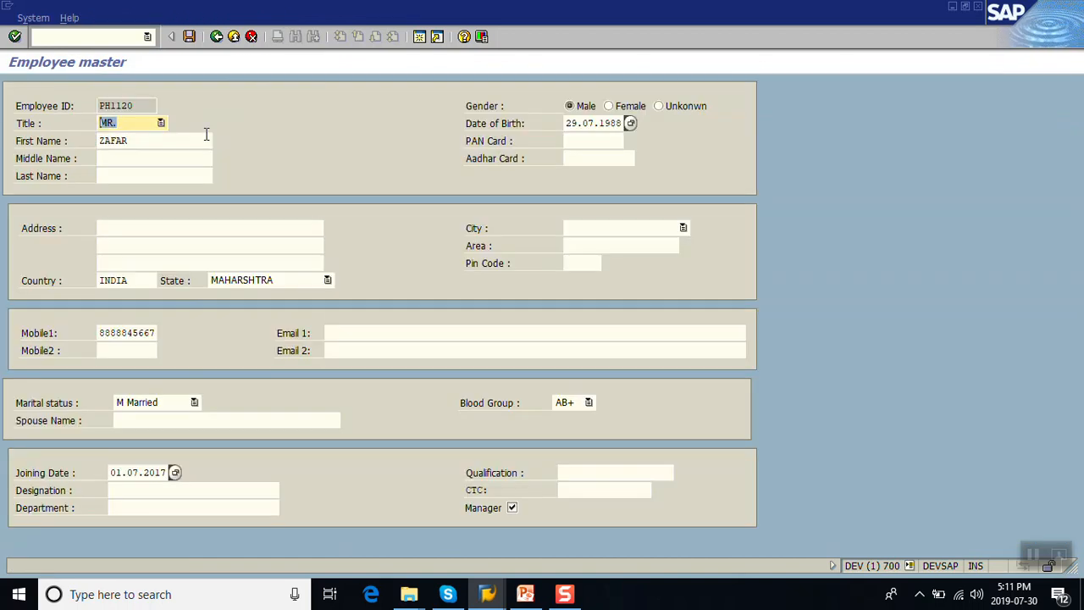
mouse_move(142, 413)
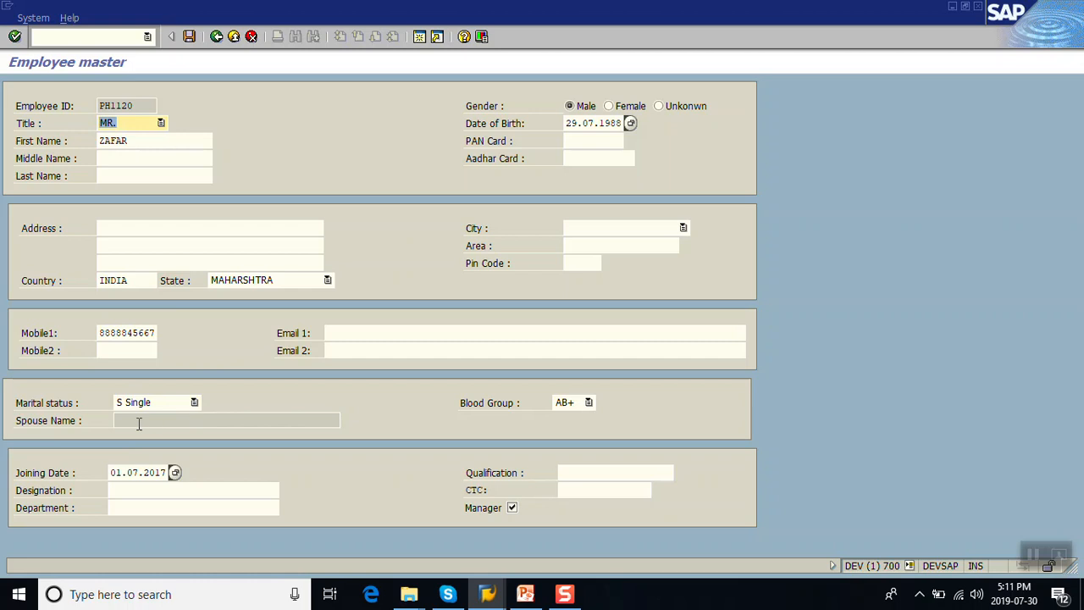
left_click(226, 420)
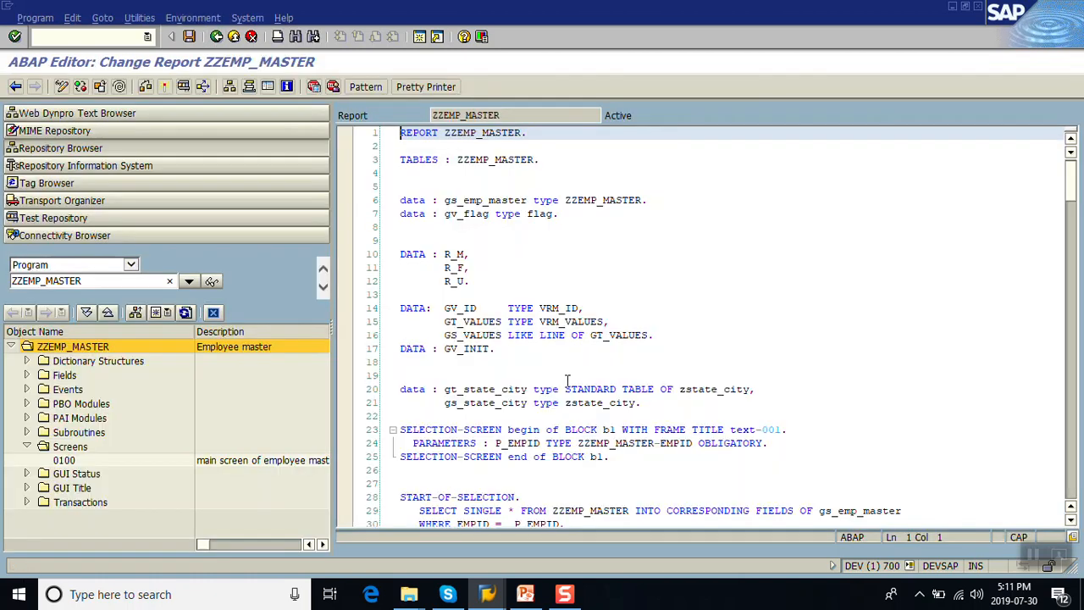
Change SCREEN-INPUT to SCREEN-ACTIVE = 0 in STATUS_0100 and activate the program
left_click(64, 460)
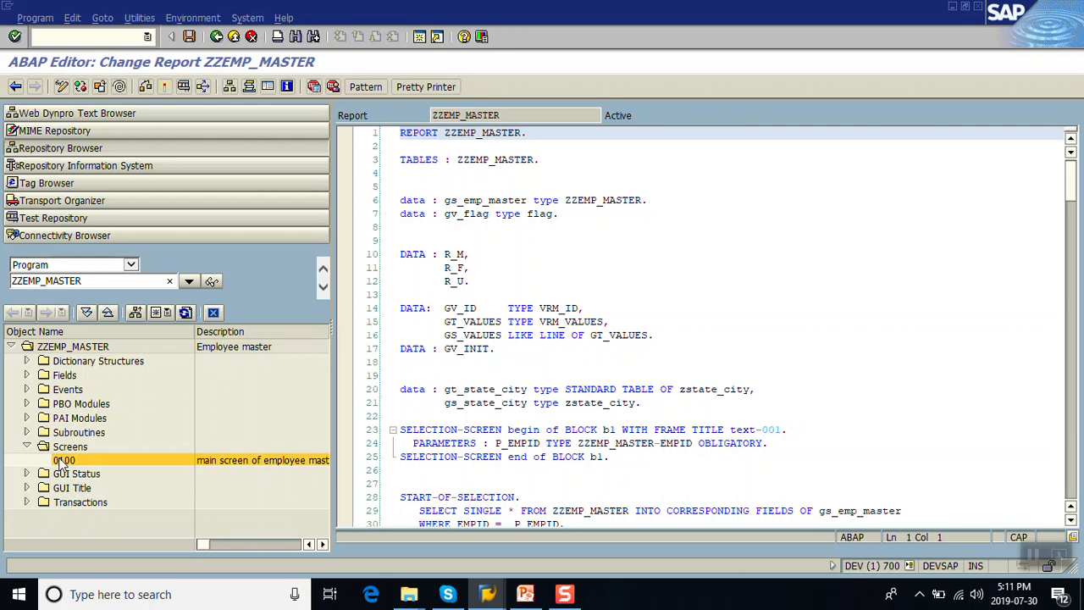
double_click(64, 460)
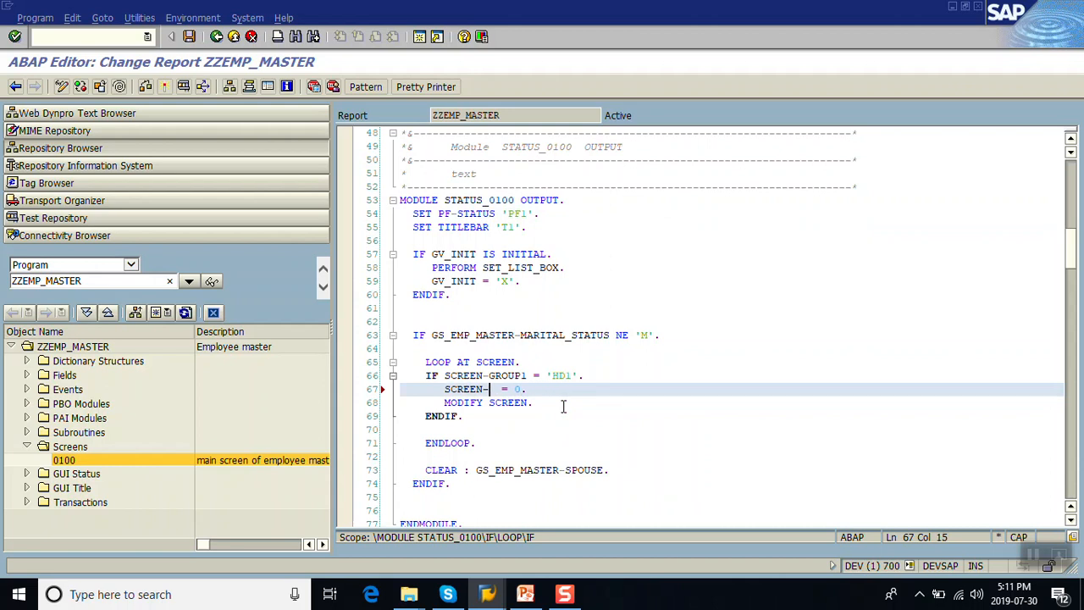
type("ACTIVE")
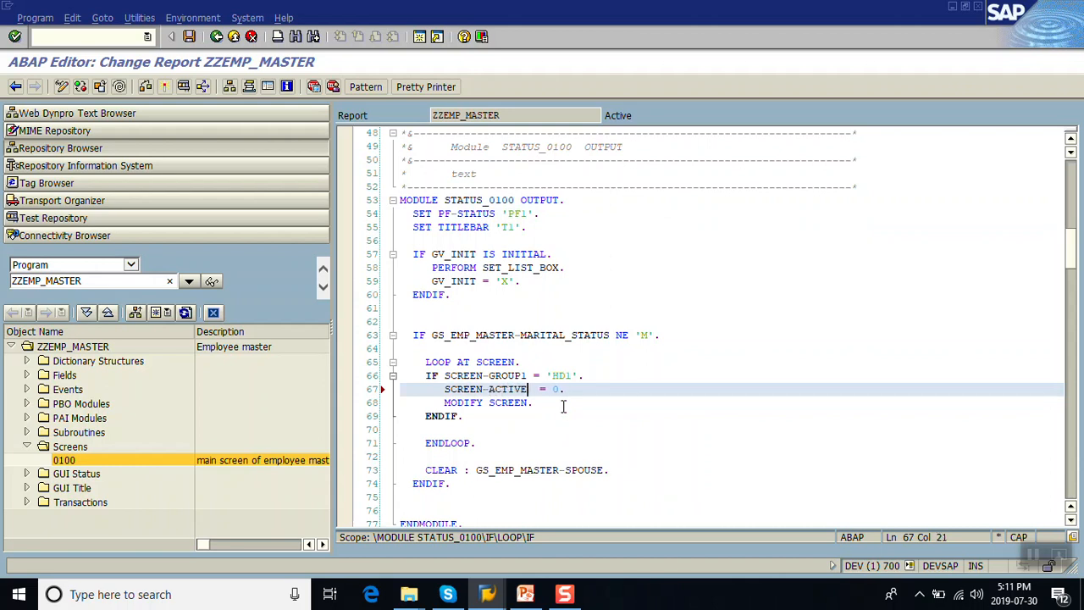
left_click(189, 37)
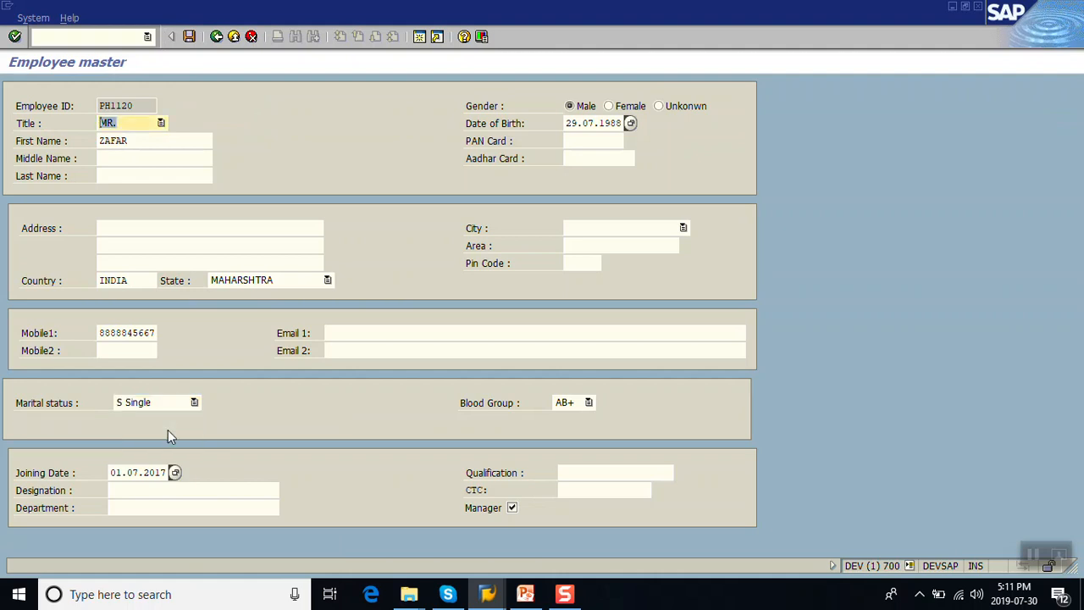
mouse_move(189, 406)
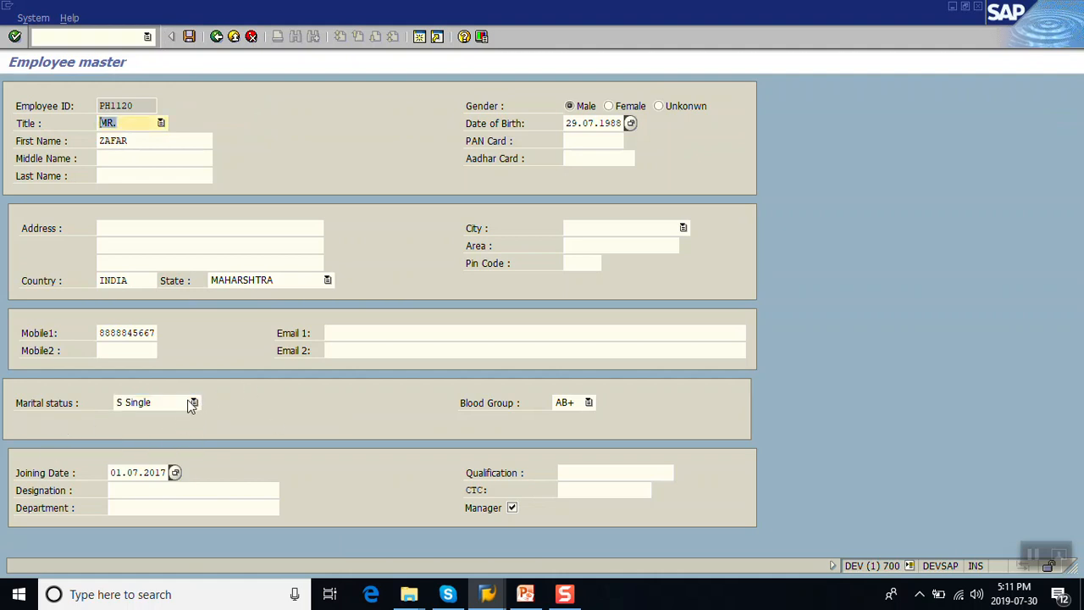
Choose M Married, confirm Spouse Name reappears, and go back to the code
left_click(157, 402)
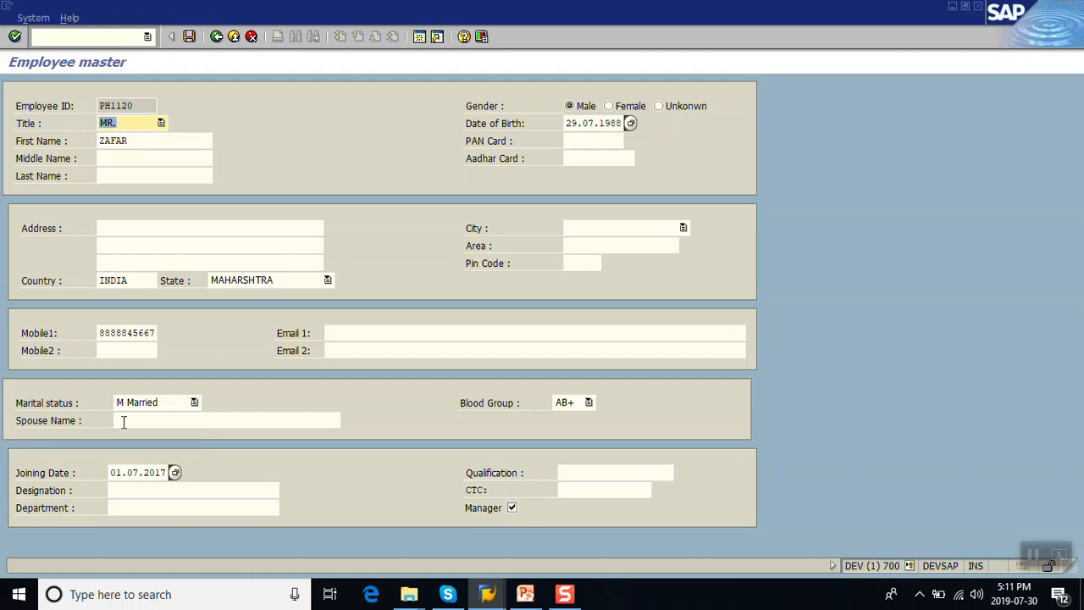
left_click(226, 420)
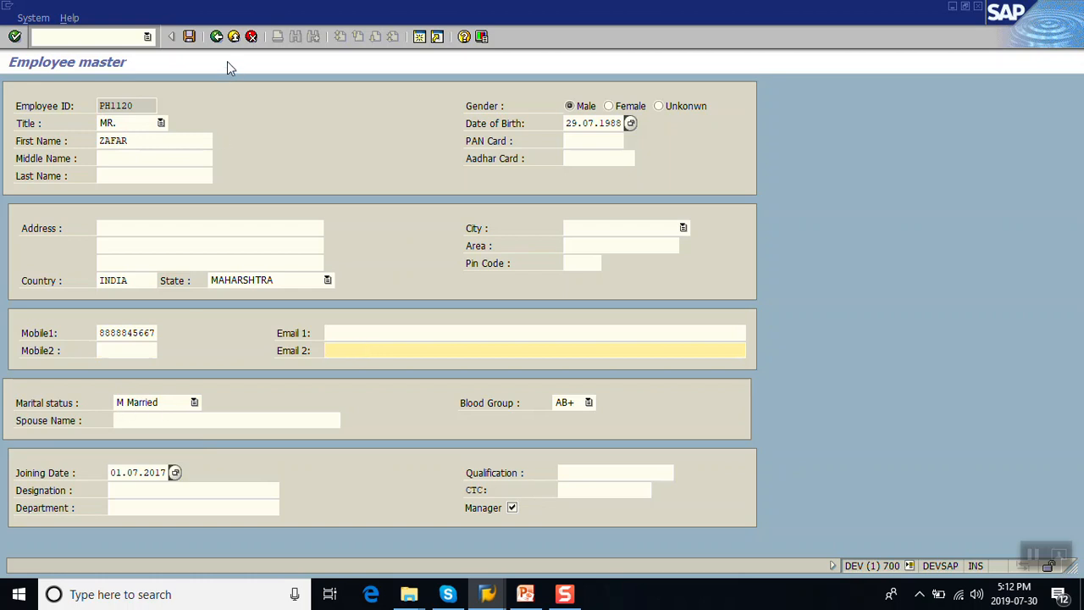
left_click(217, 36)
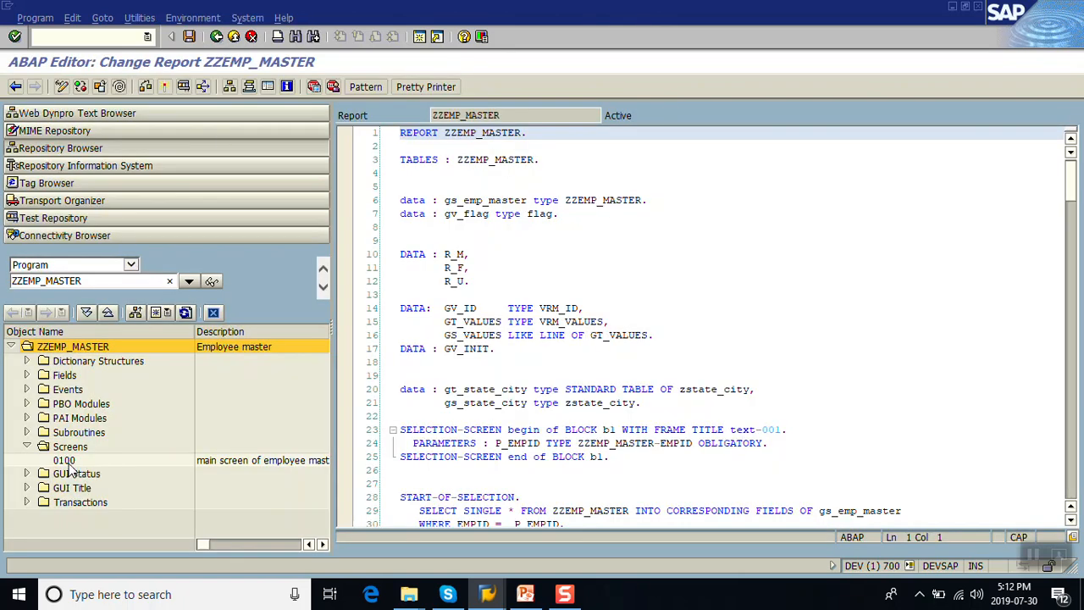
Open screen 0100's layout and enable input on the Employee ID field
double_click(64, 460)
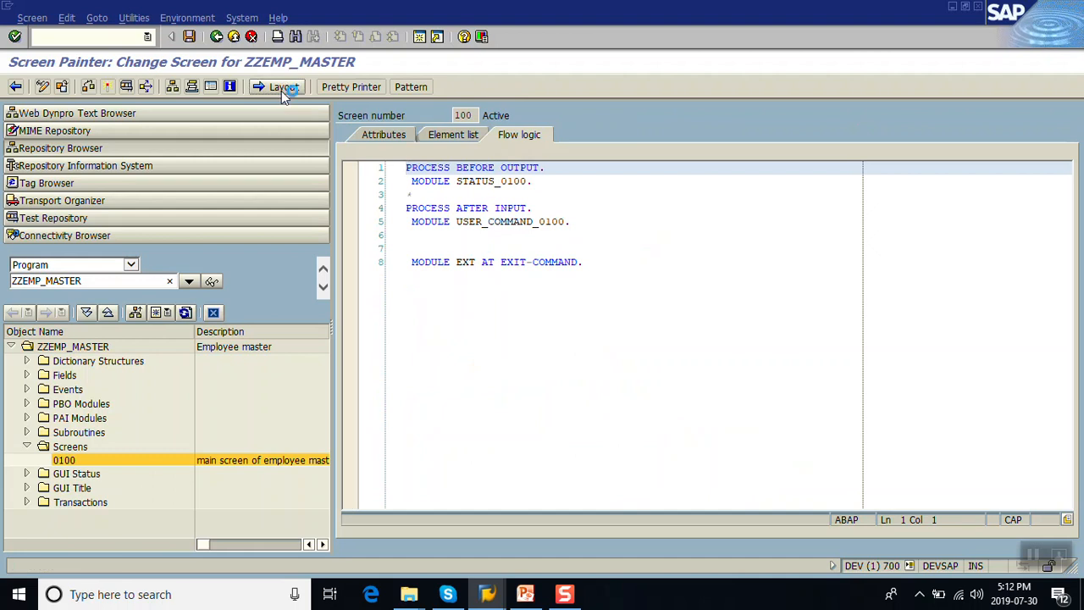
left_click(282, 86)
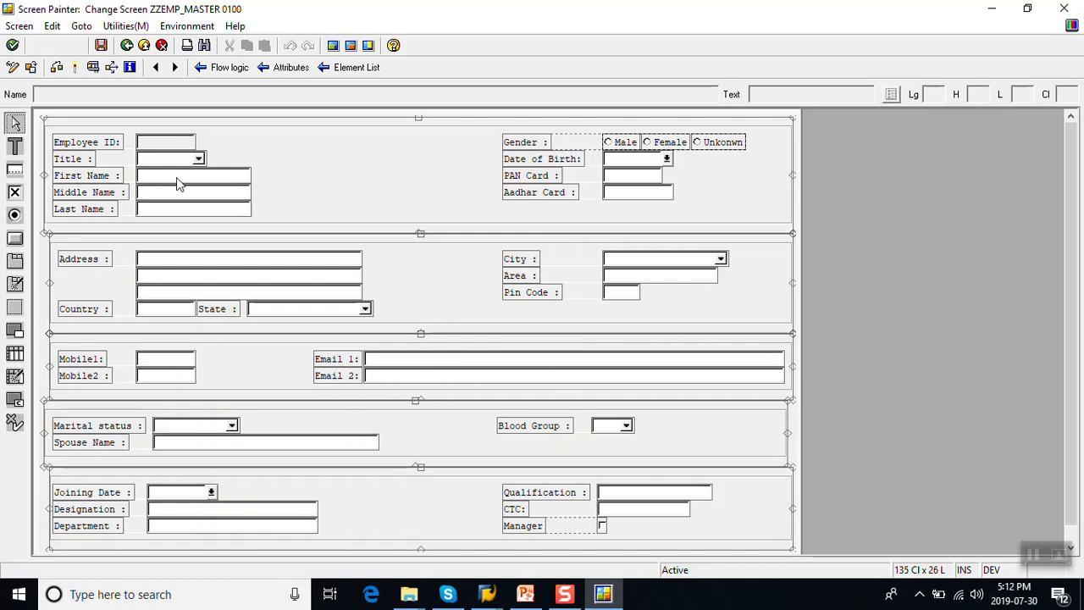
mouse_move(165, 149)
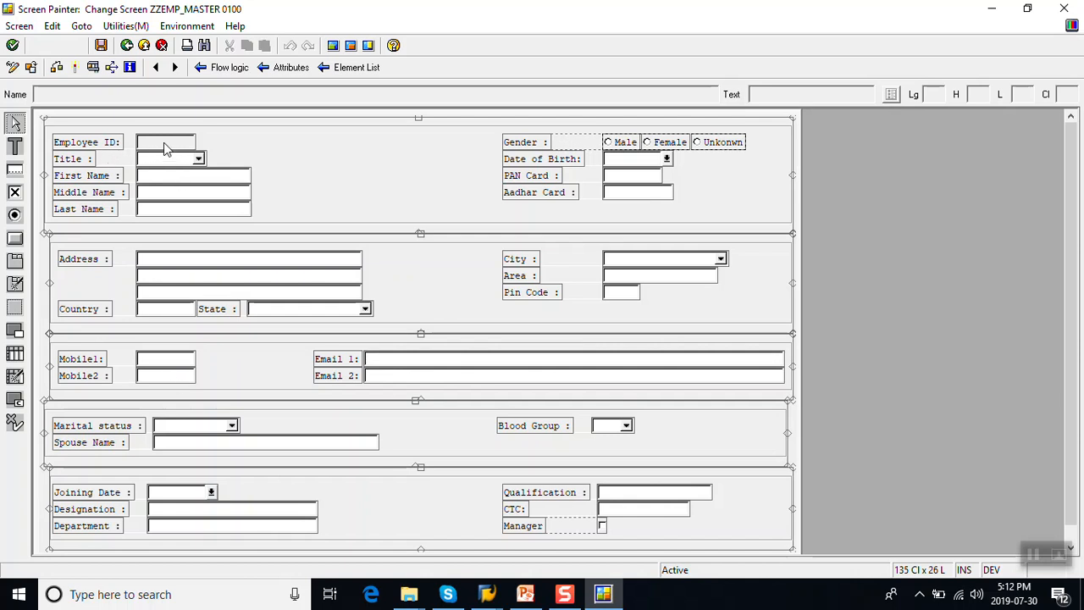
double_click(165, 141)
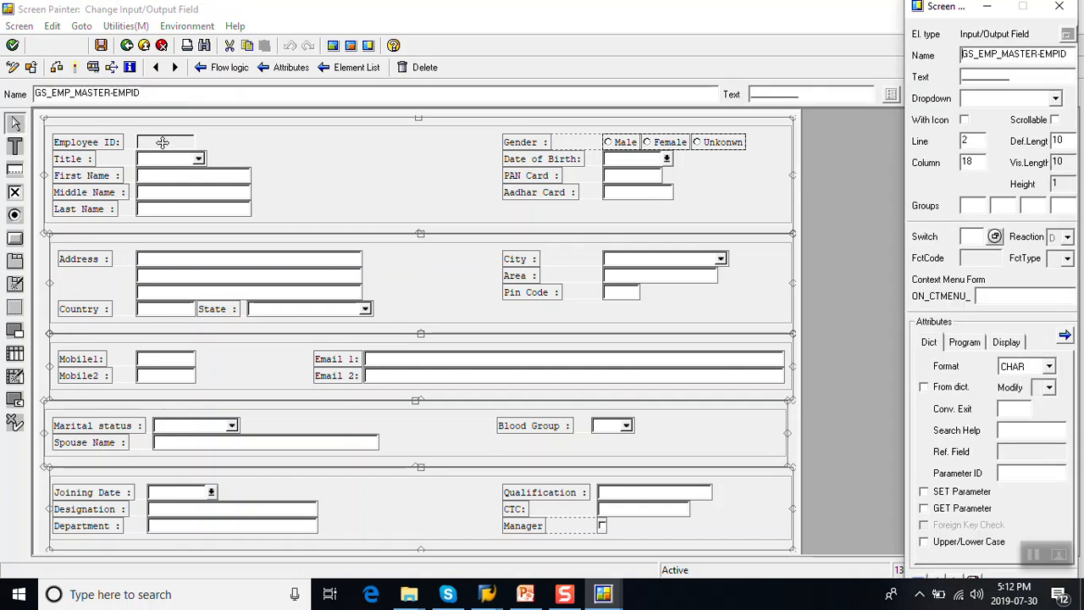
left_click(964, 341)
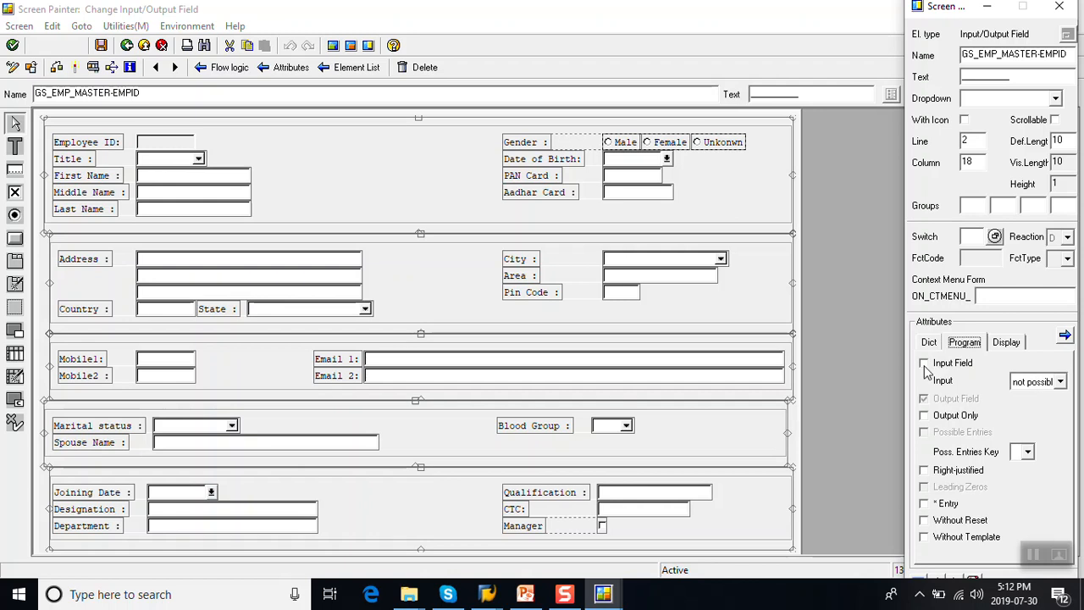
left_click(924, 362)
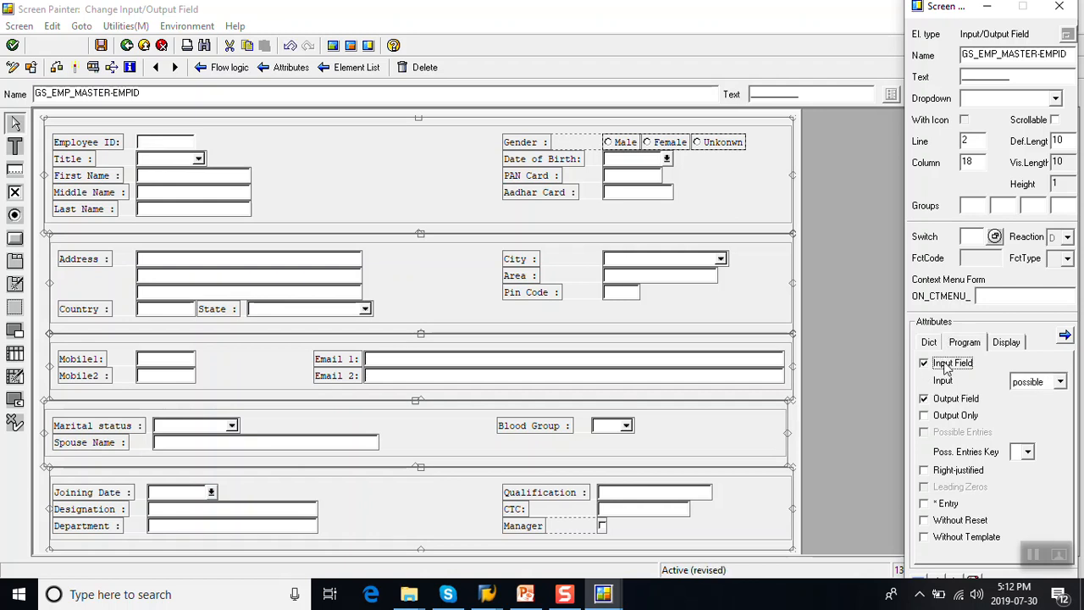
mouse_move(604, 250)
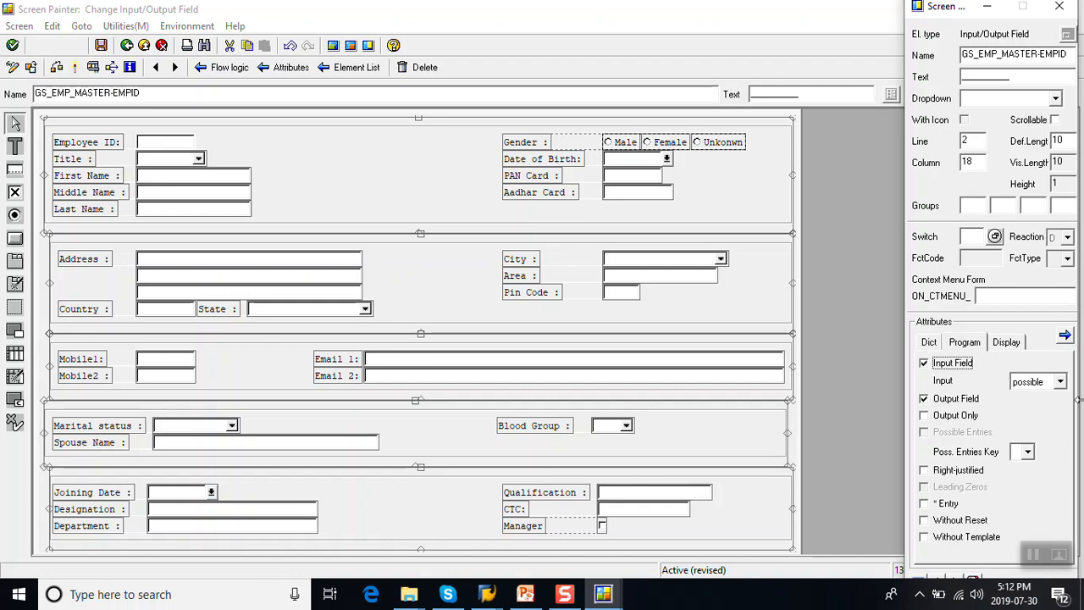
left_click(923, 363)
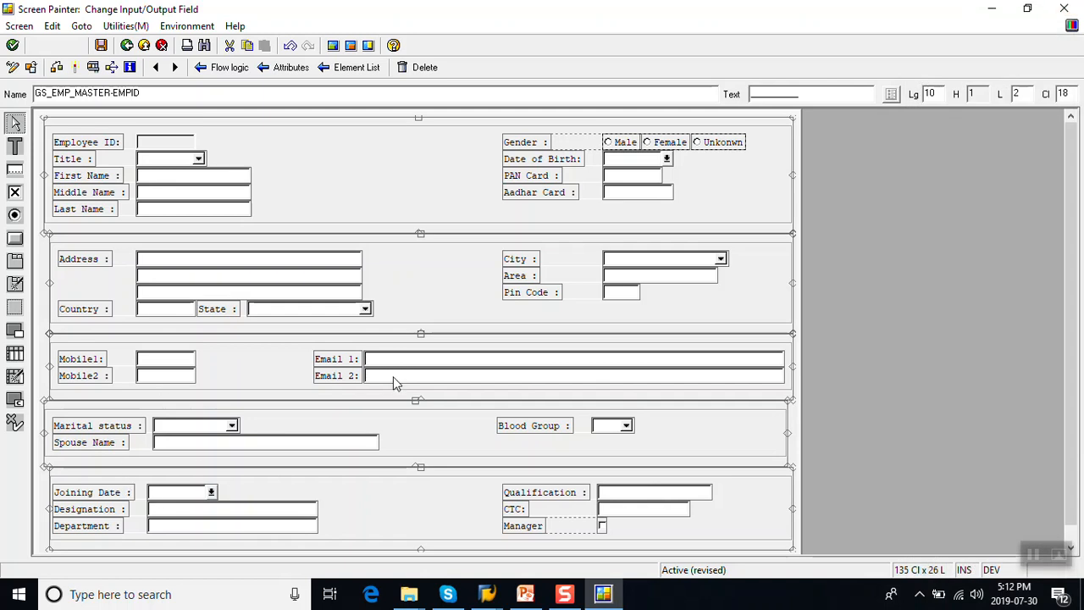
Assign Mobile2 and Email2 to group HD2 and save the layout
left_click(165, 375)
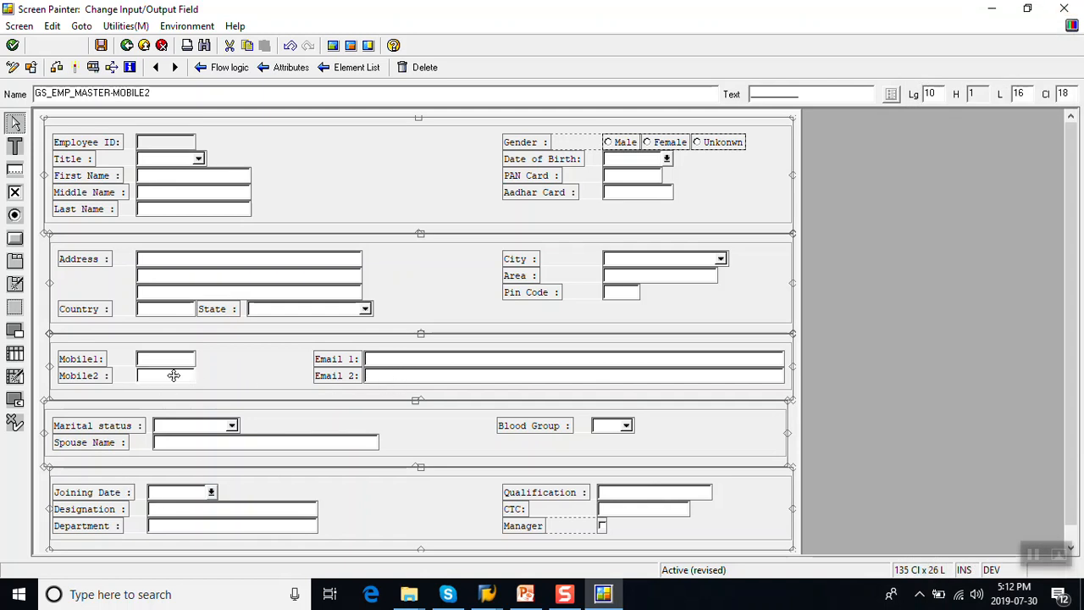
double_click(165, 375)
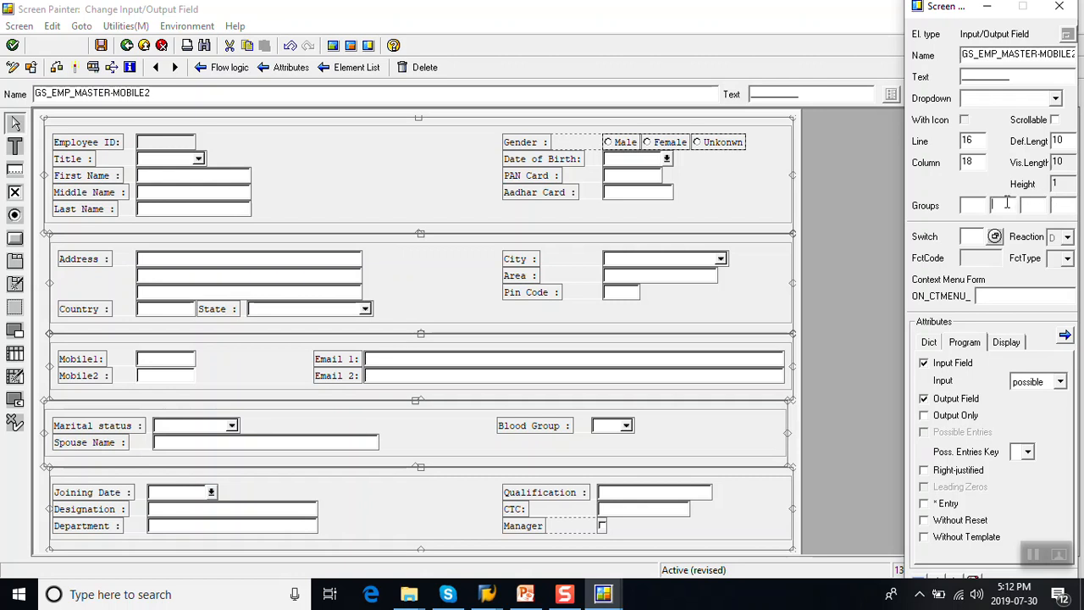
type("HD")
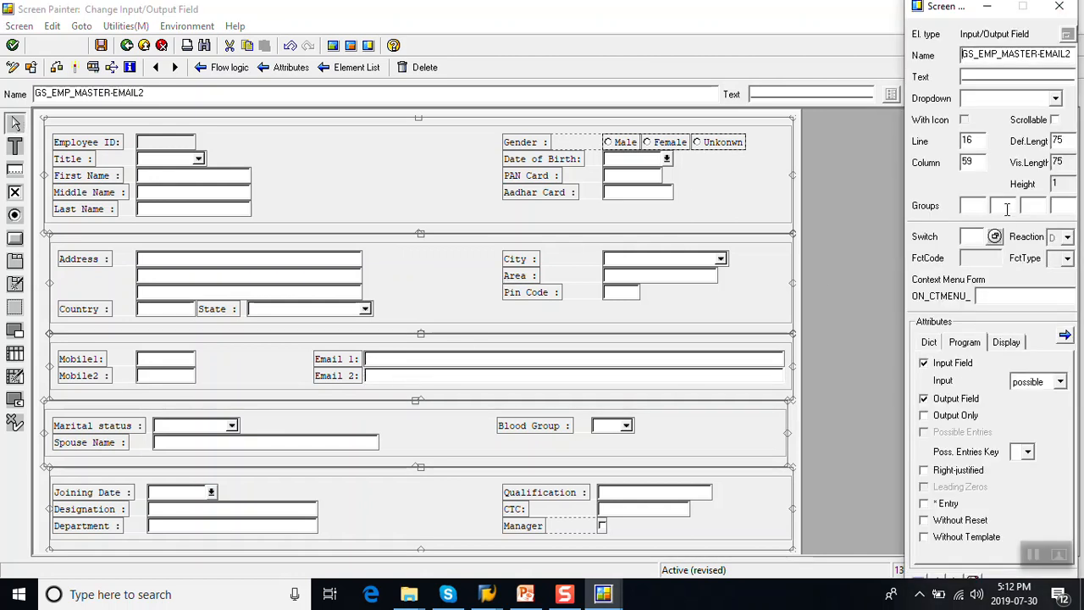
type("HD2")
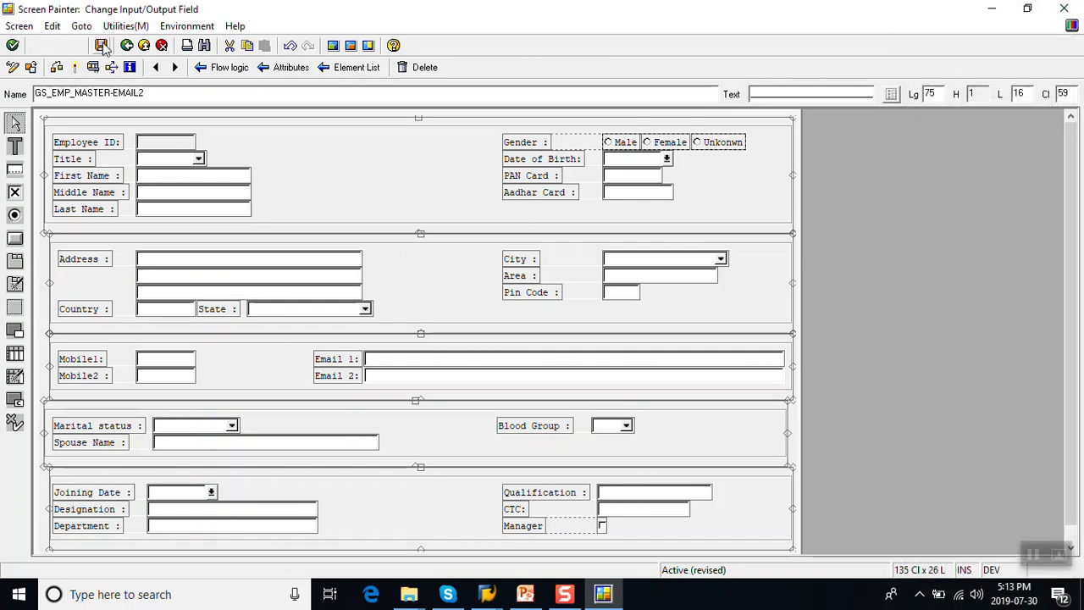
left_click(101, 45)
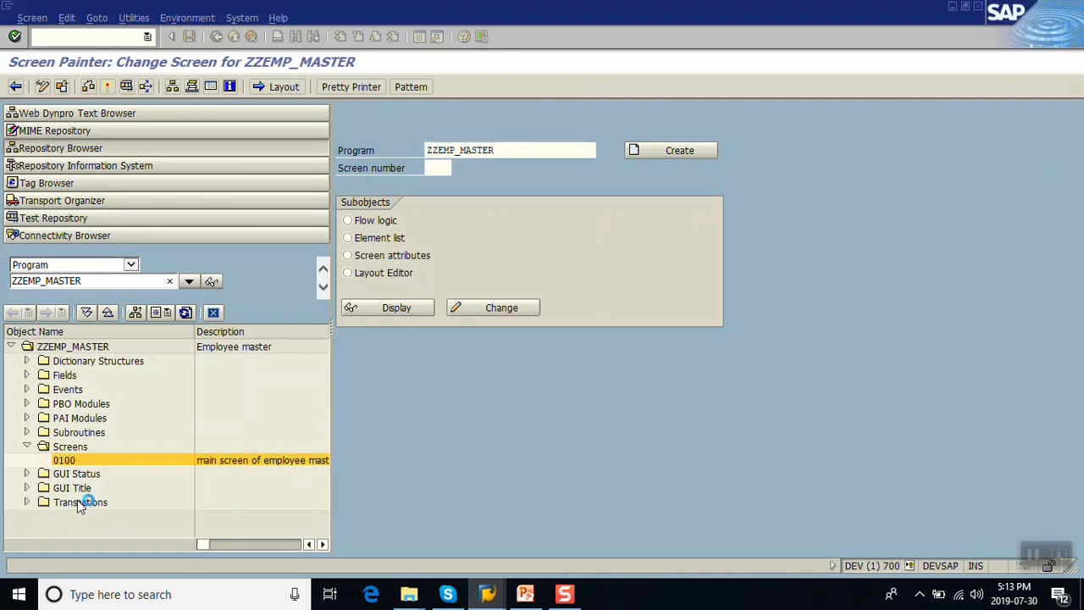
Navigate from screen 0100's flow logic to the STATUS_0100 module code
double_click(63, 459)
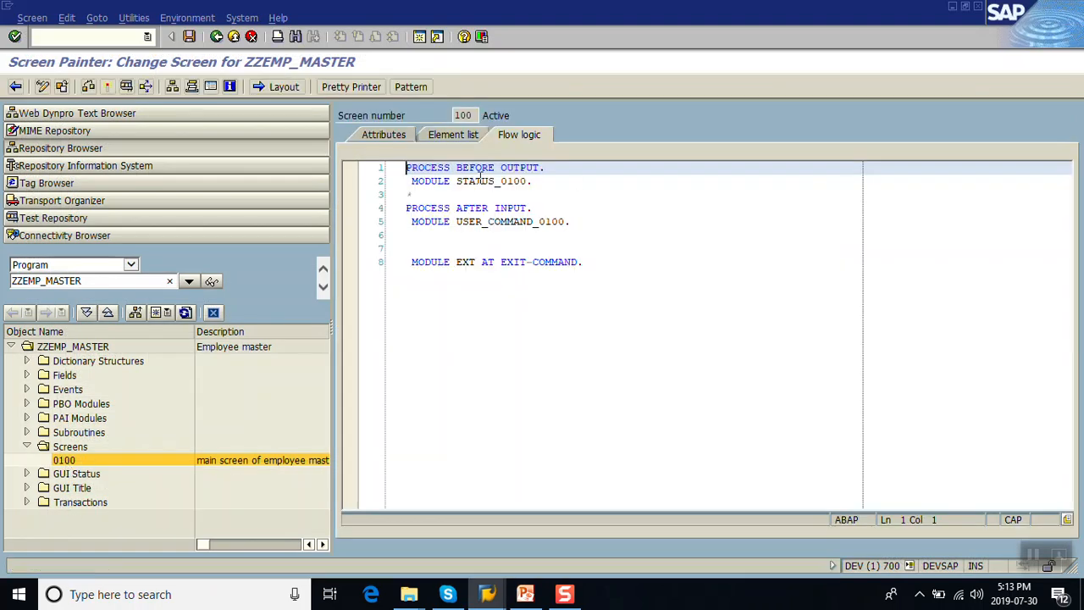
double_click(456, 181)
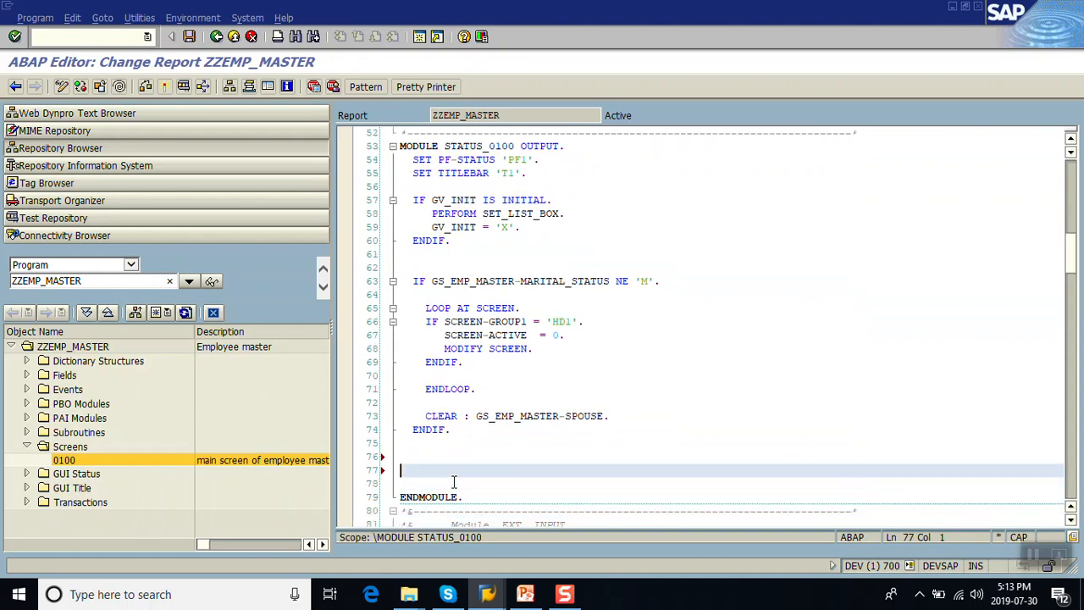
Code a LOOP AT SCREEN block setting SCREEN-INPUT = 0 for group HD2 fields
type("L")
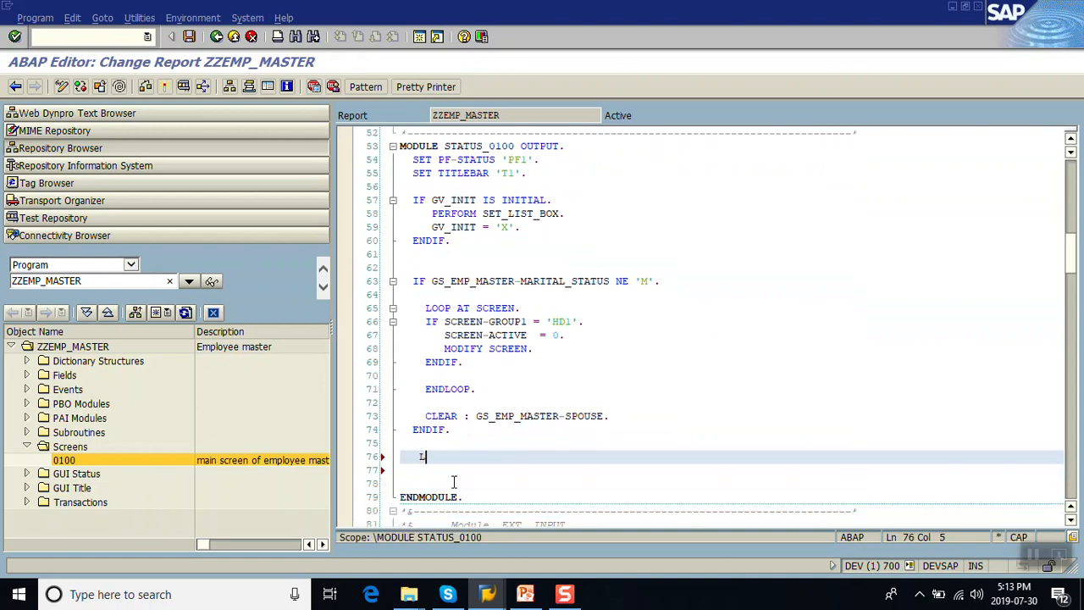
type("OOP AT SCREEN.")
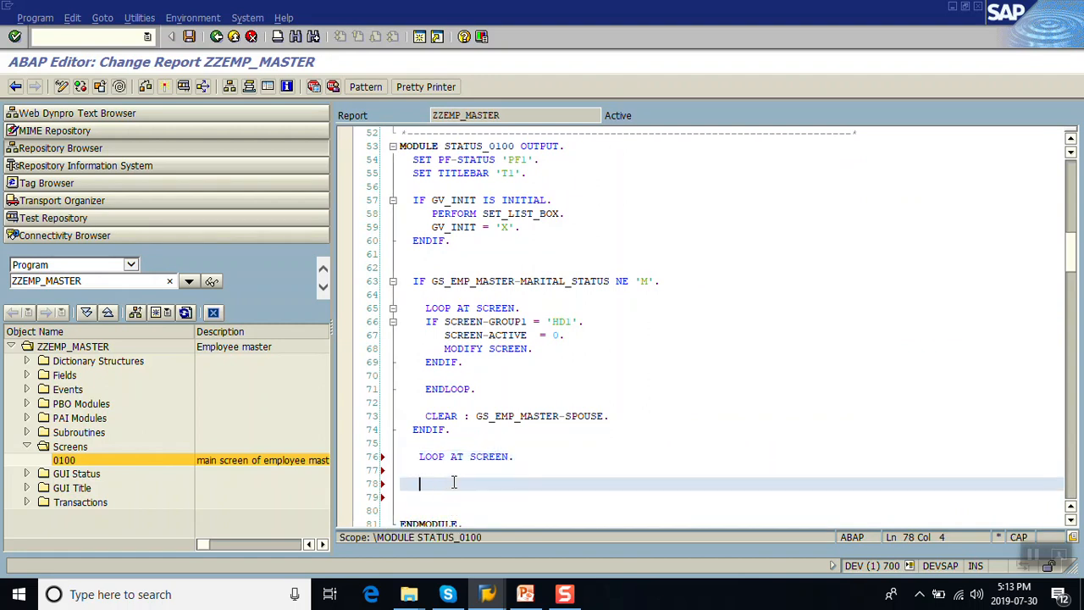
type("ENDLOOP.")
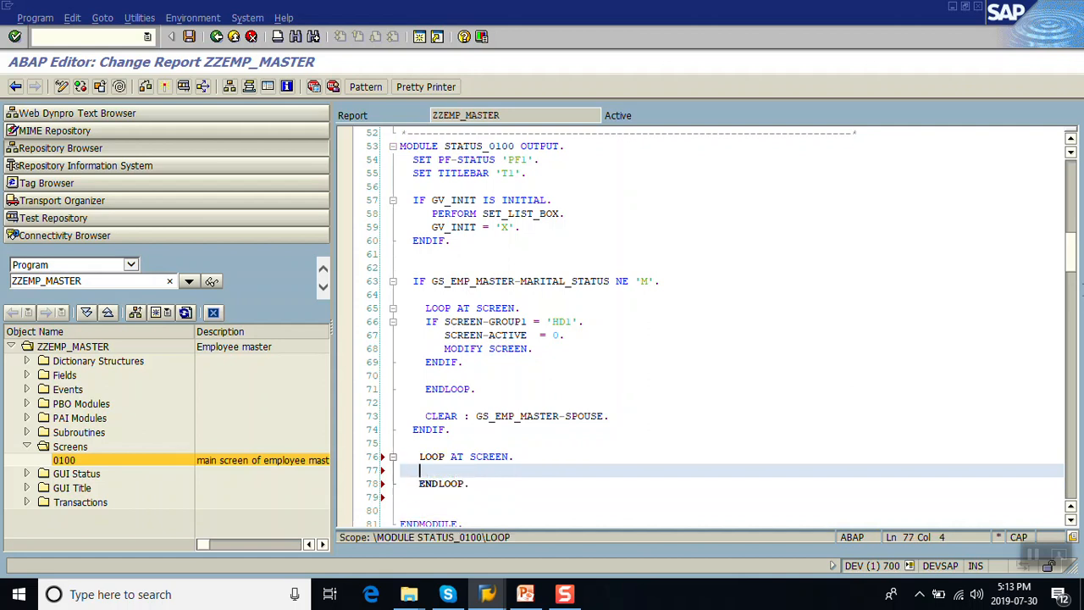
type("IF SCREEN-")
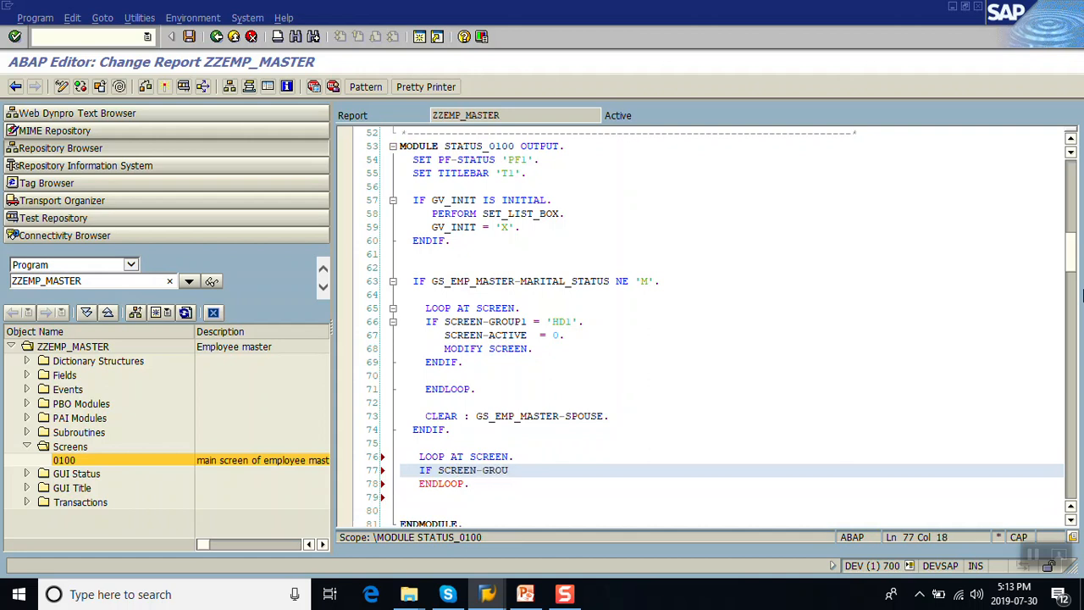
type("GROU")
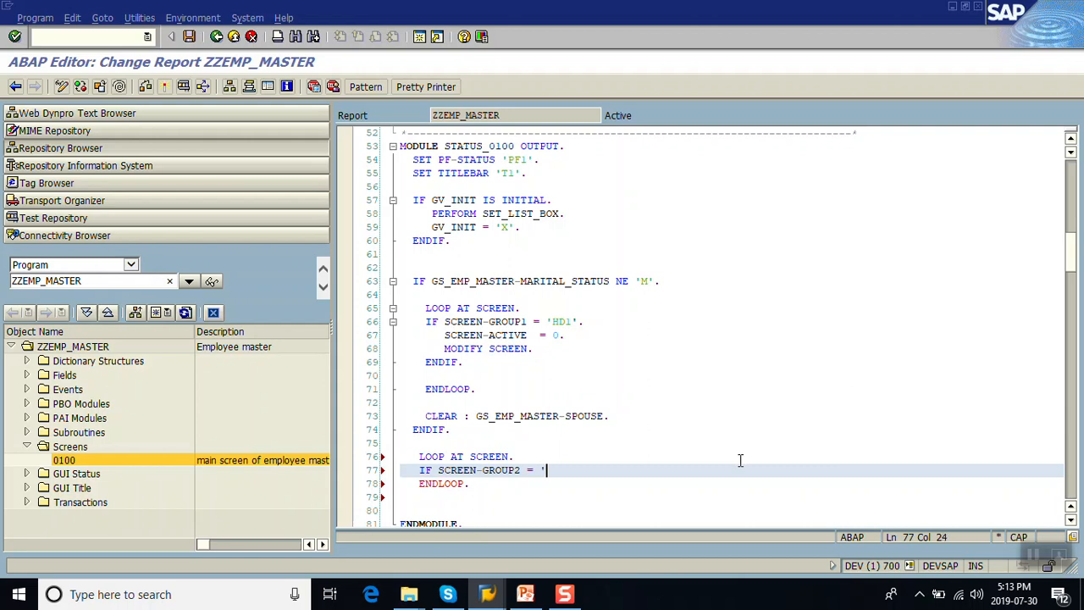
type("HD2'.")
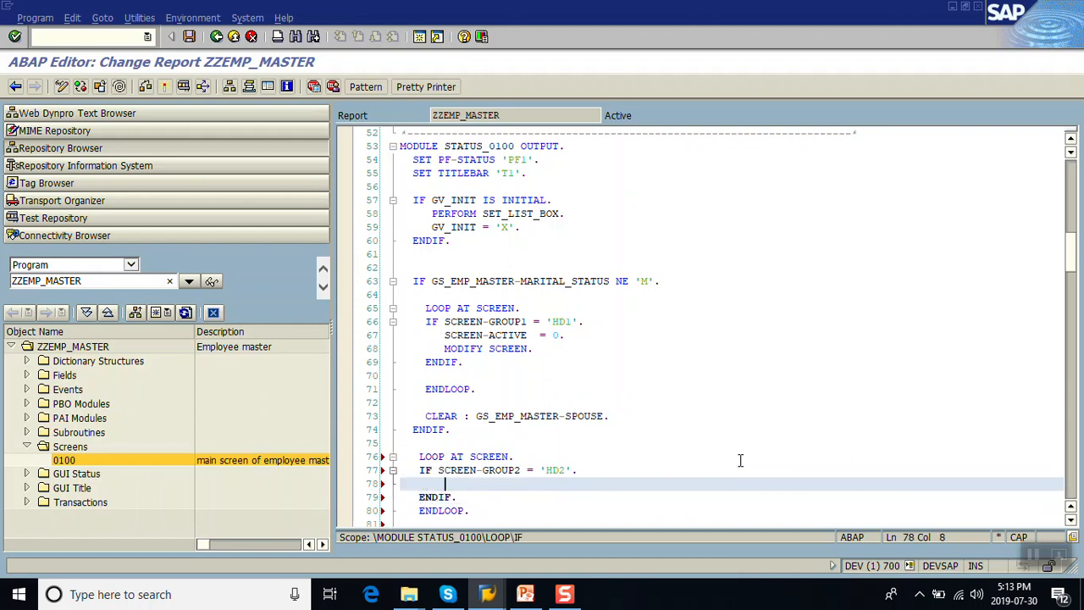
type("SCREEN-")
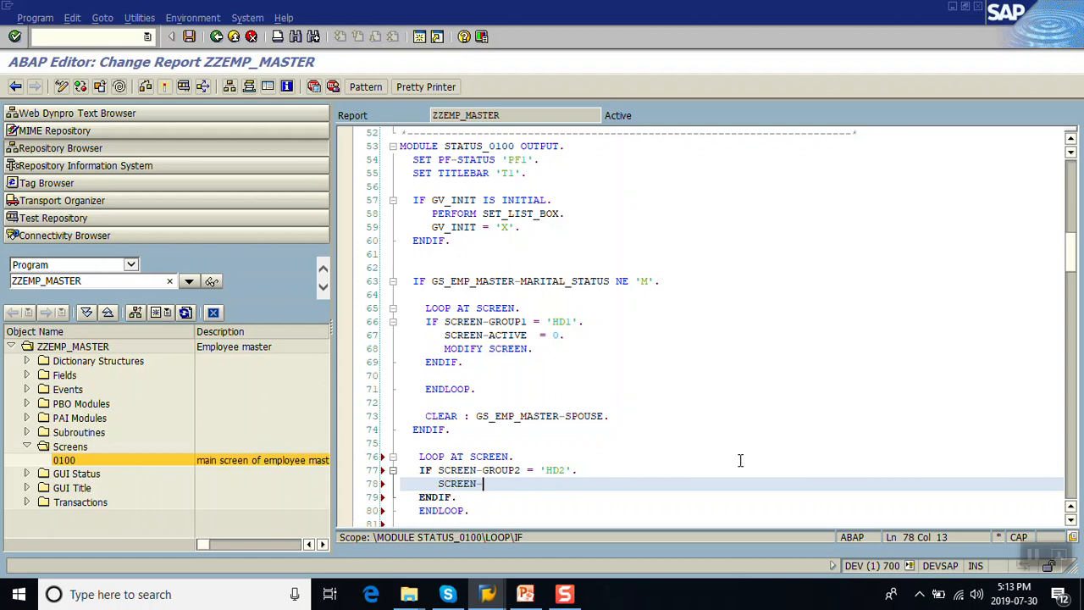
type("IN")
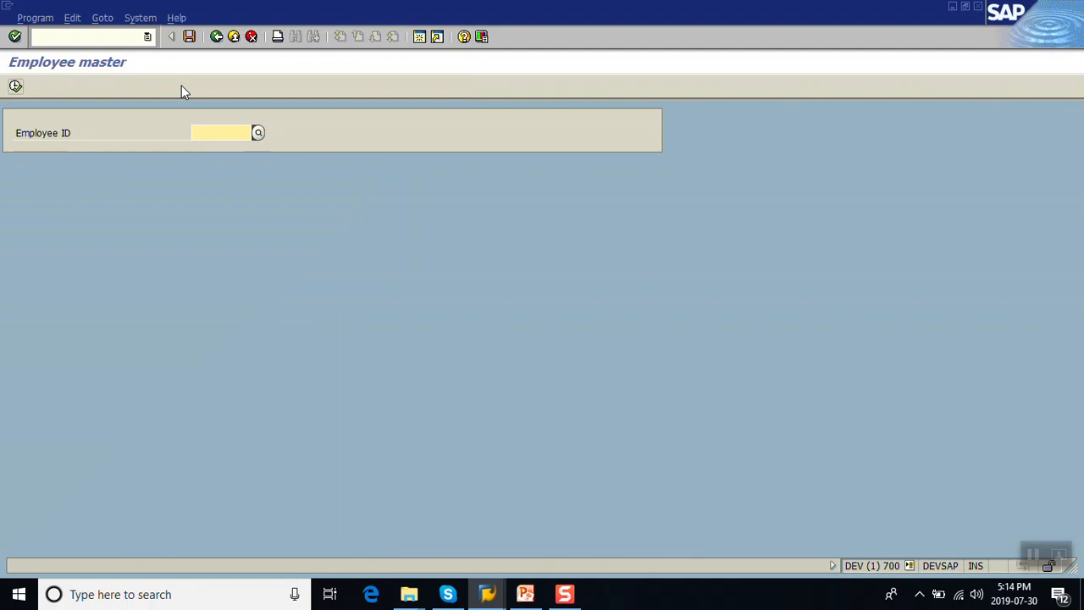
Save employee PH1120 as Single, then switch to the PowerPoint slides
type("PH1120")
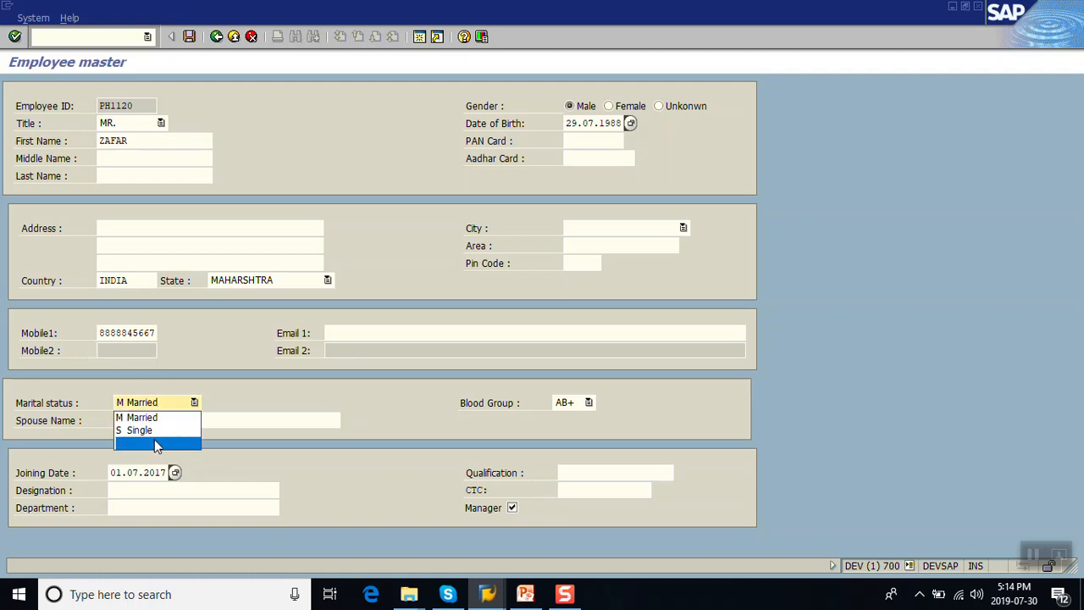
left_click(139, 429)
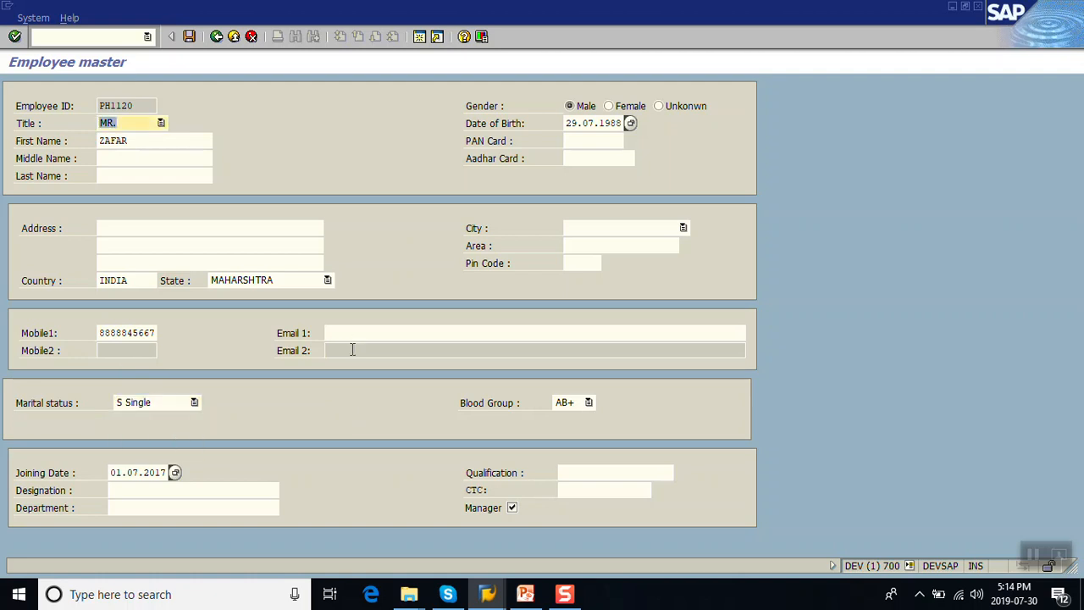
mouse_move(340, 325)
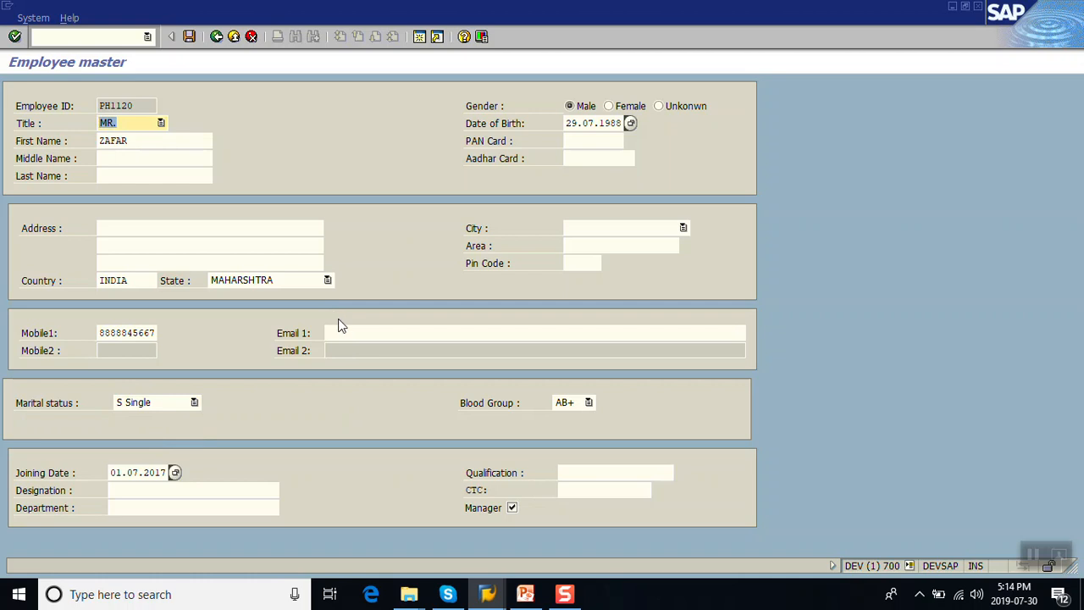
mouse_move(350, 329)
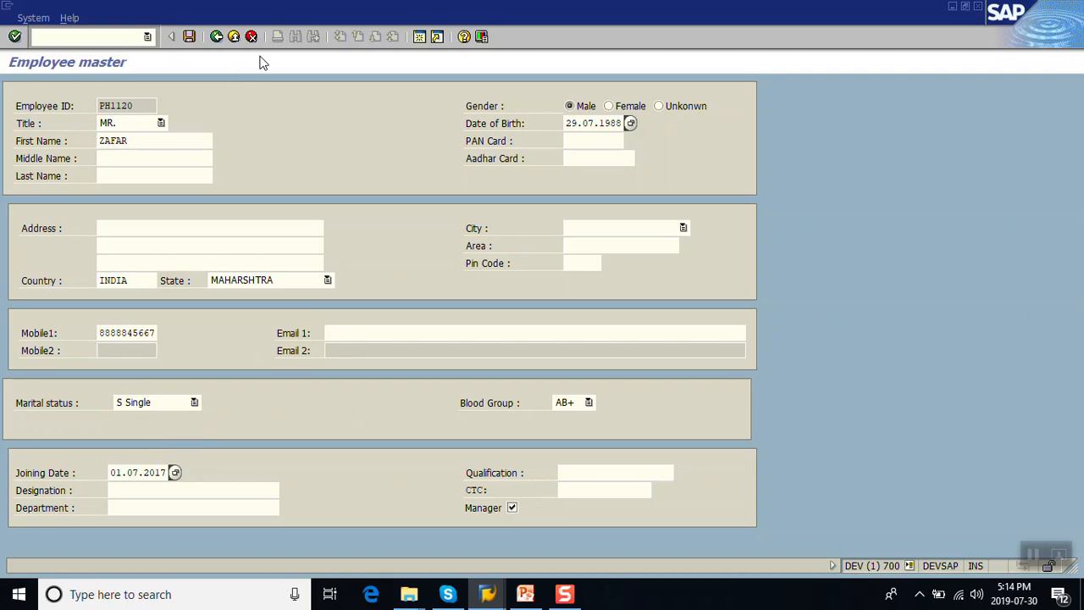
left_click(189, 37)
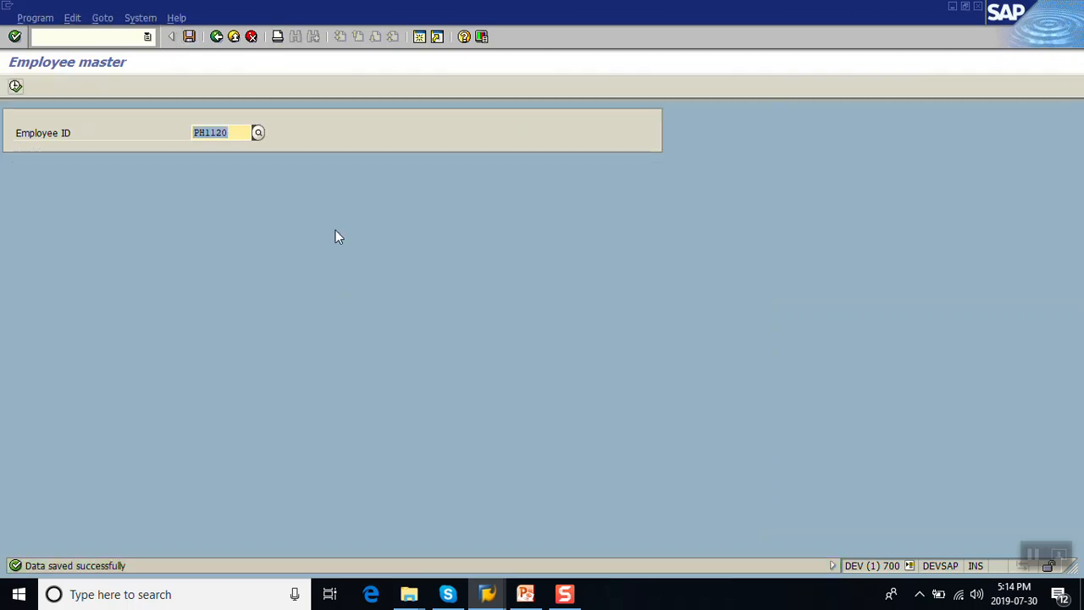
left_click(526, 594)
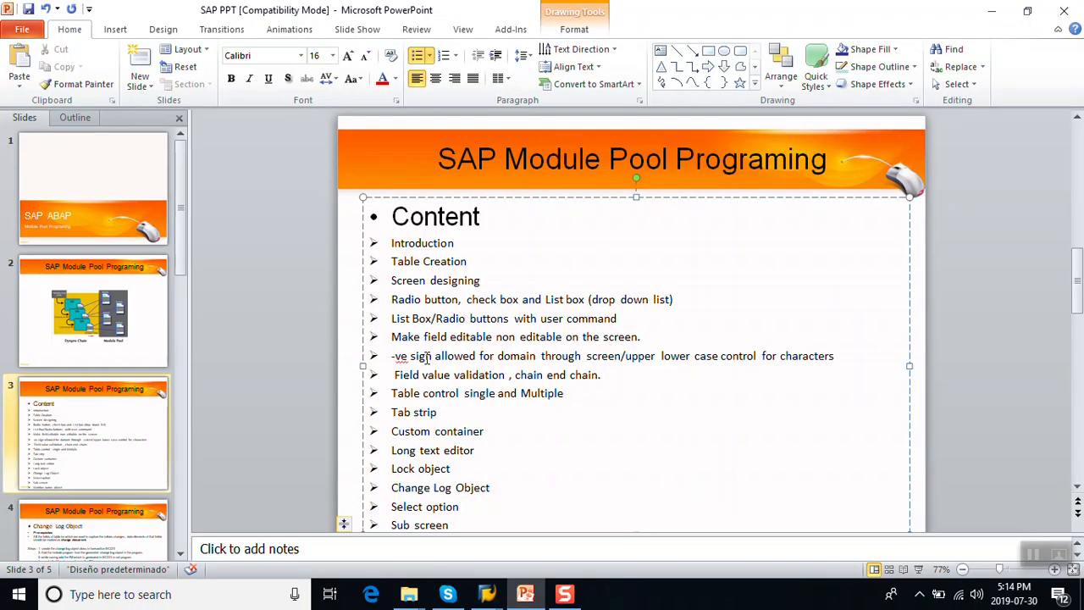
mouse_move(574, 562)
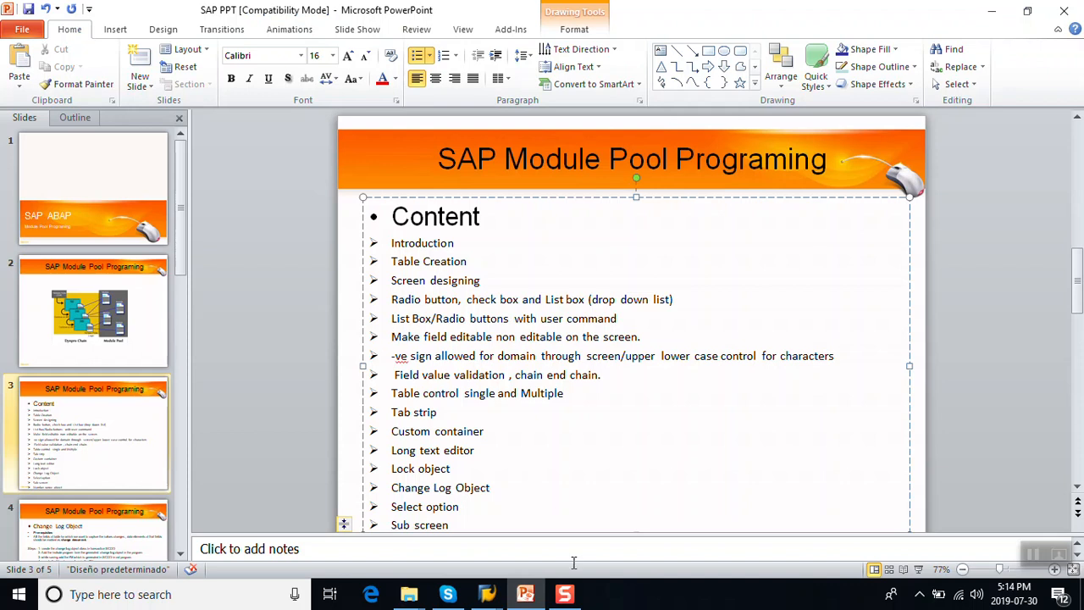